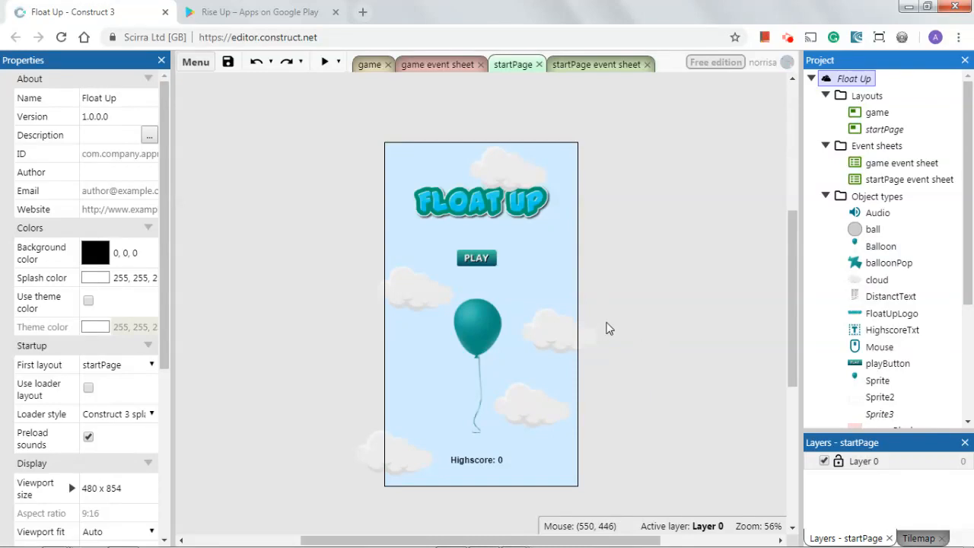
mouse_move(608, 327)
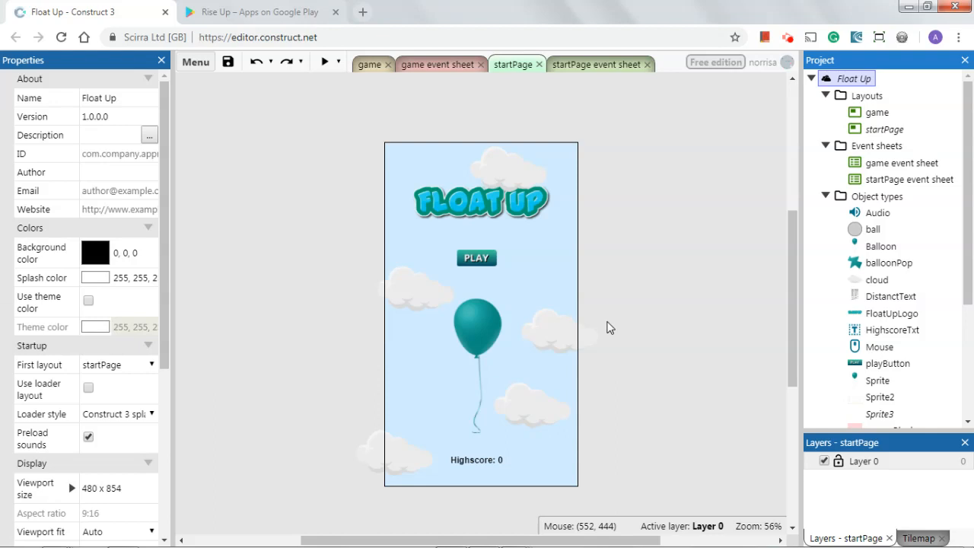
mouse_move(593, 341)
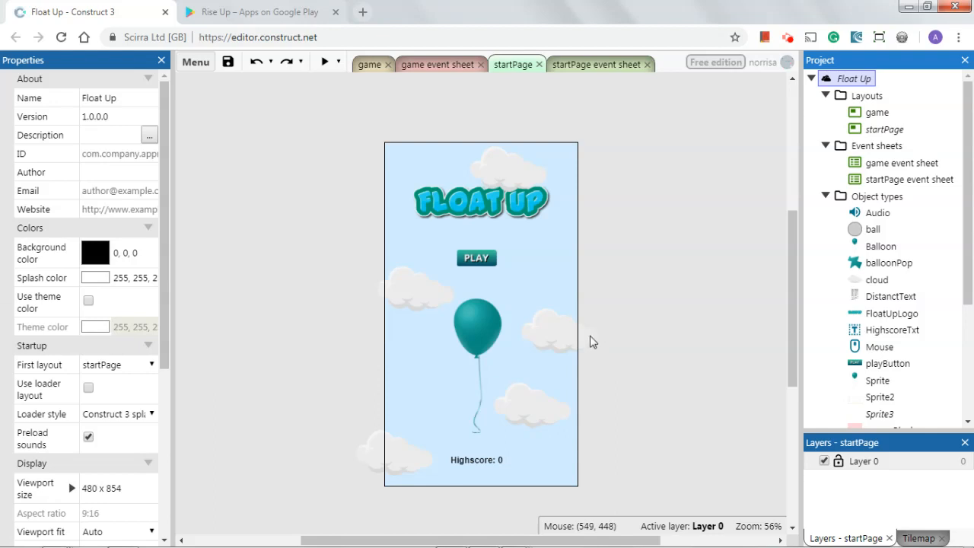
mouse_move(341, 150)
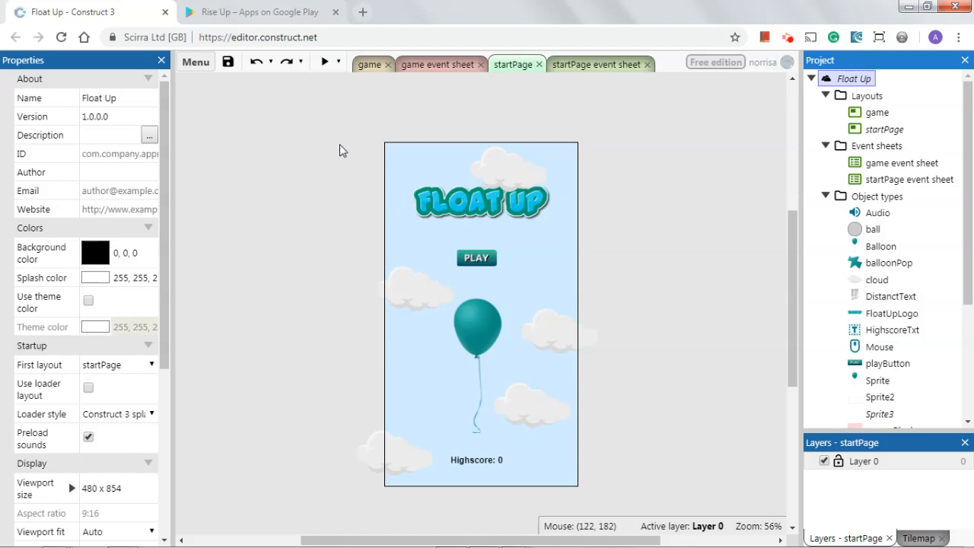
- Preview the Float Up game, start it, then close the preview
click(323, 61)
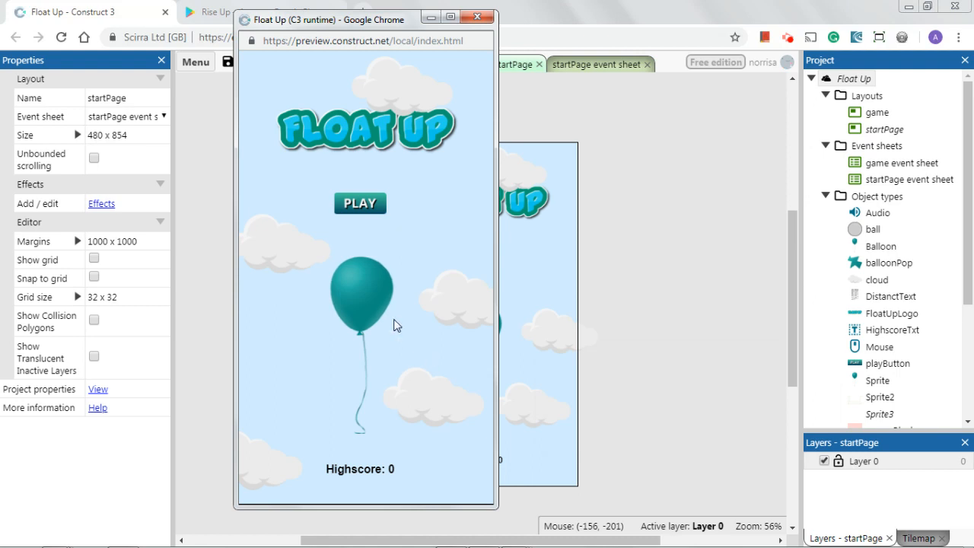
mouse_move(353, 165)
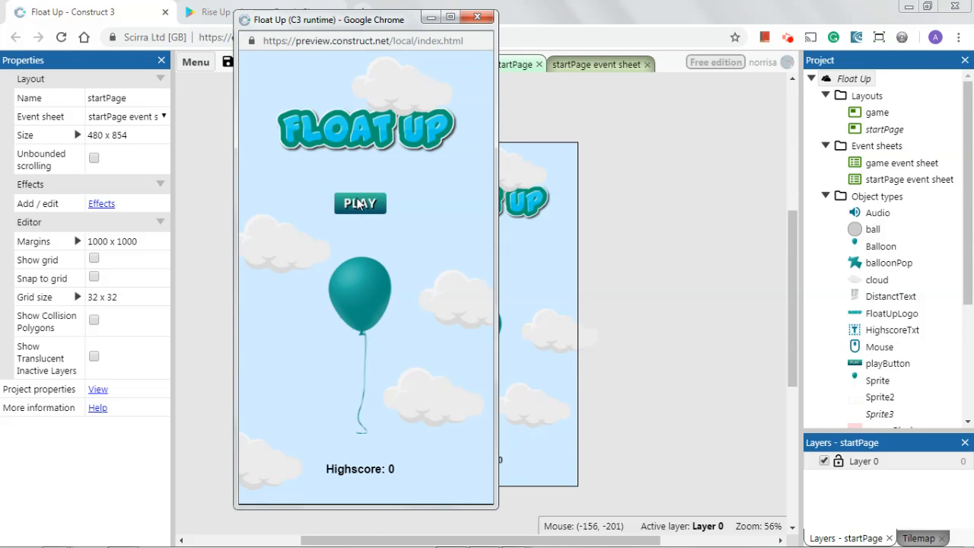
click(359, 204)
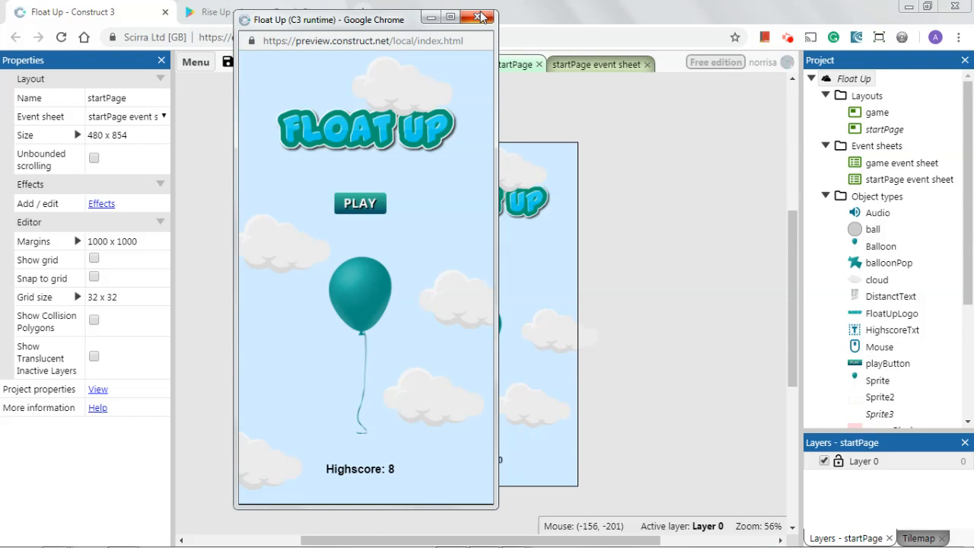
click(480, 15)
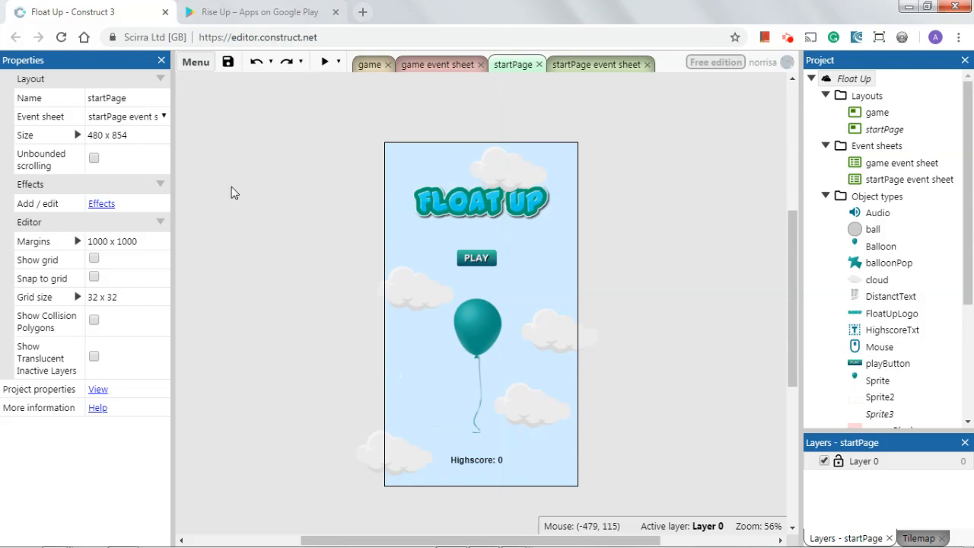
mouse_move(216, 70)
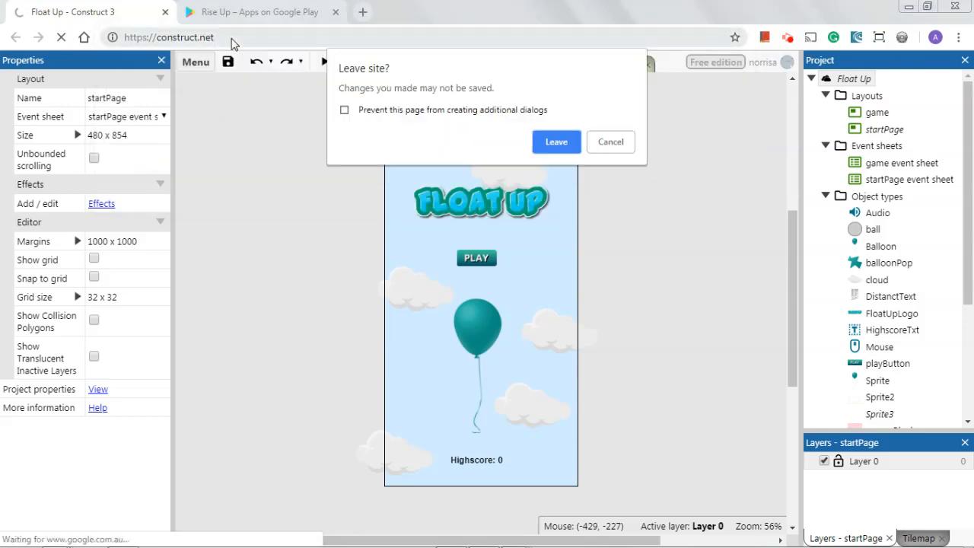
- Leave the editor for construct.net and head to the account registration page
click(555, 142)
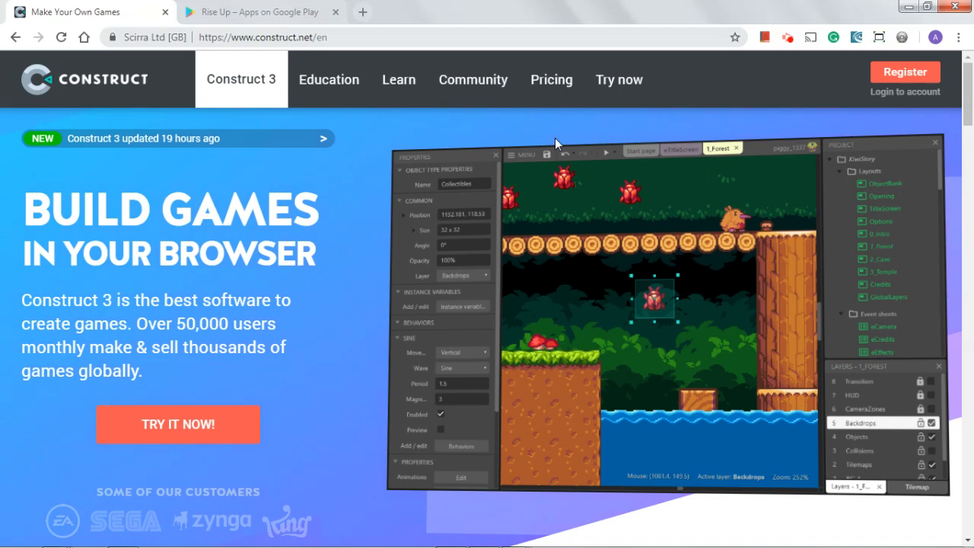
mouse_move(309, 331)
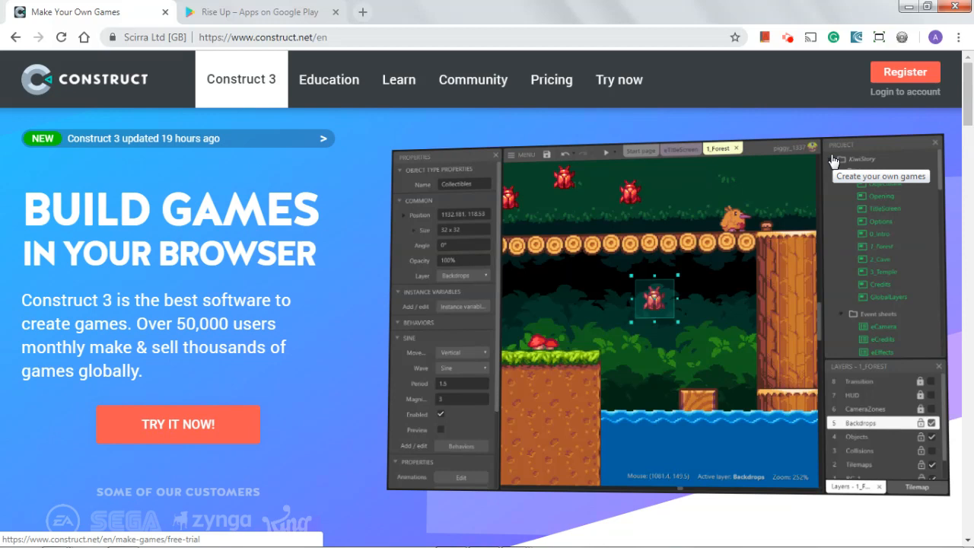
click(904, 71)
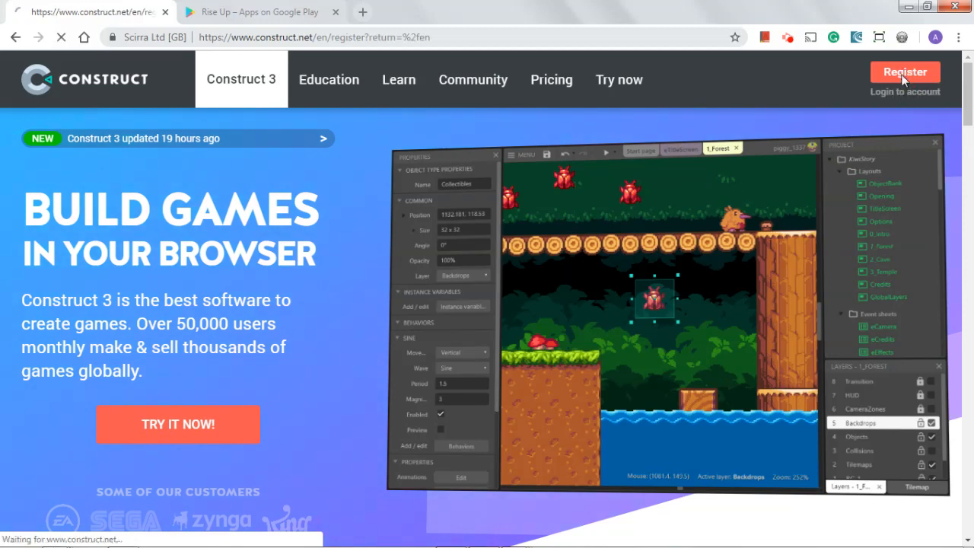
- Review the Register a New Account form, then return home via the Construct logo
click(904, 71)
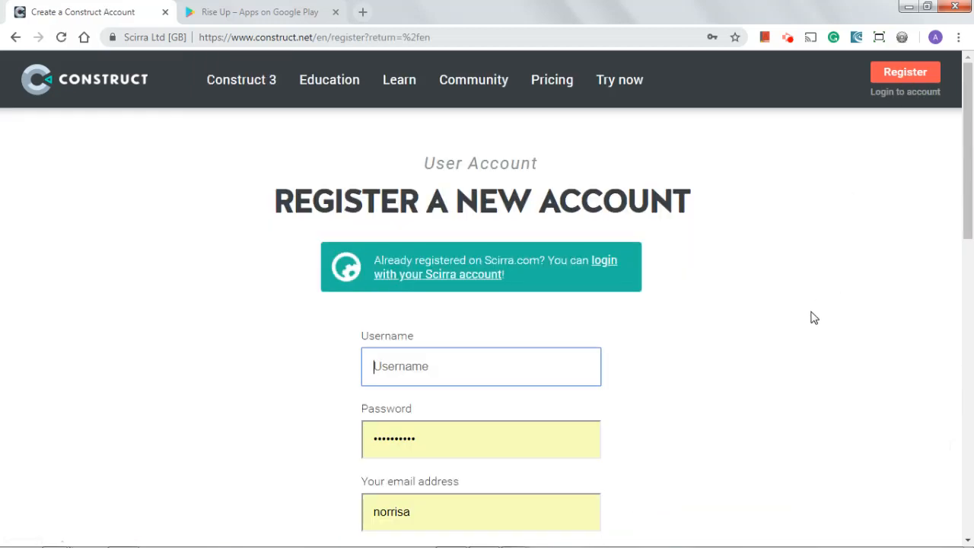
mouse_move(669, 361)
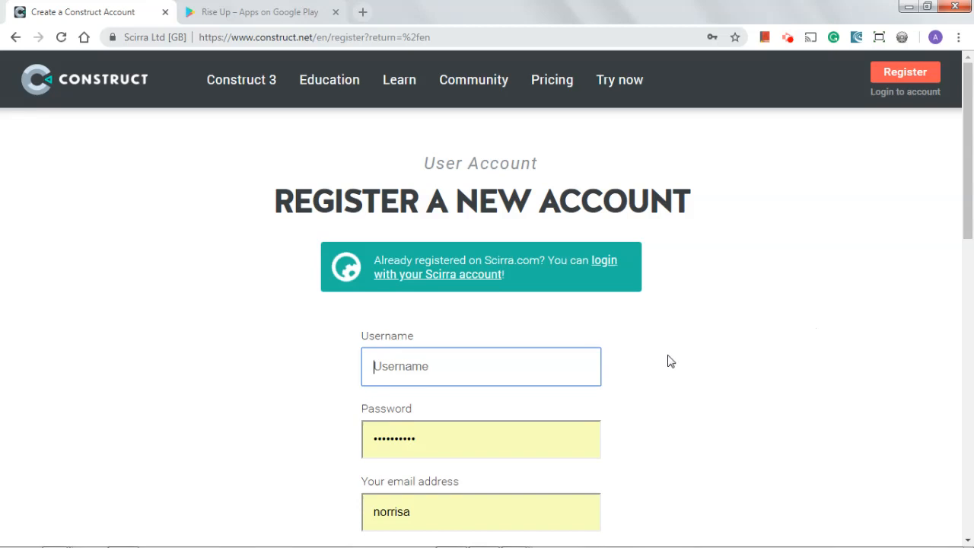
scroll(down, 3)
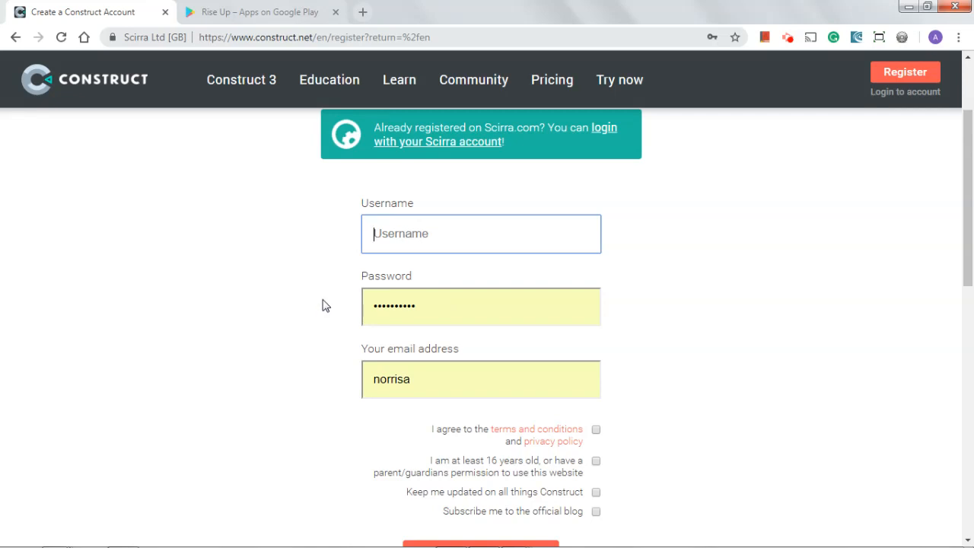
mouse_move(317, 334)
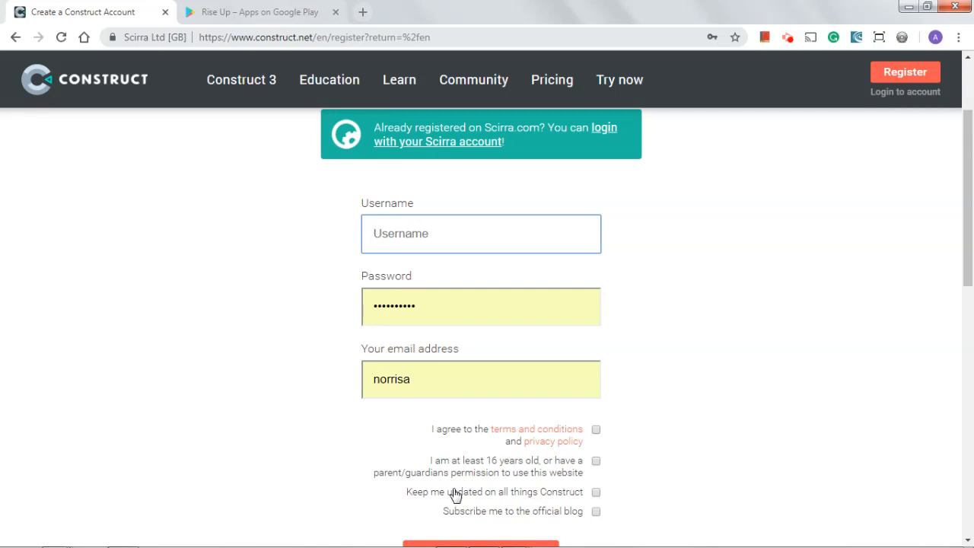
mouse_move(554, 477)
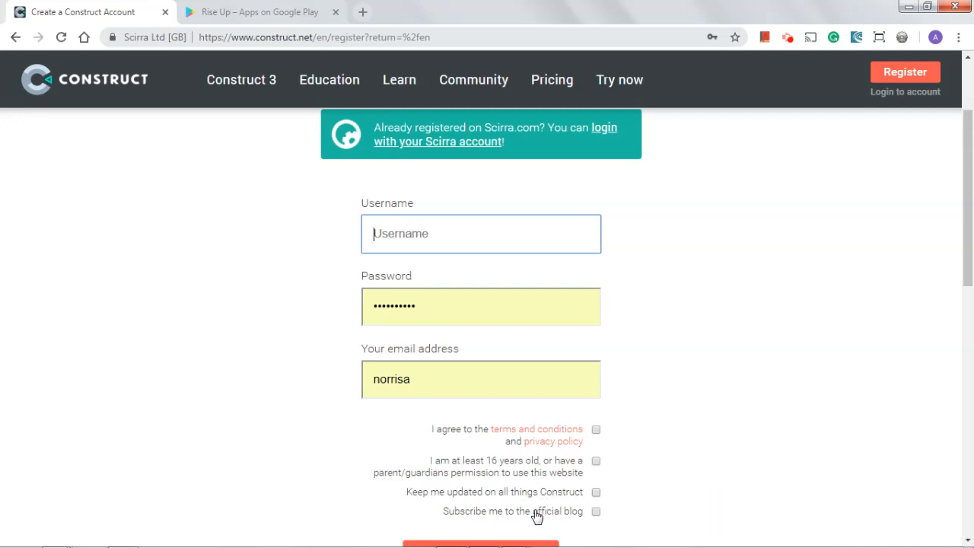
mouse_move(475, 433)
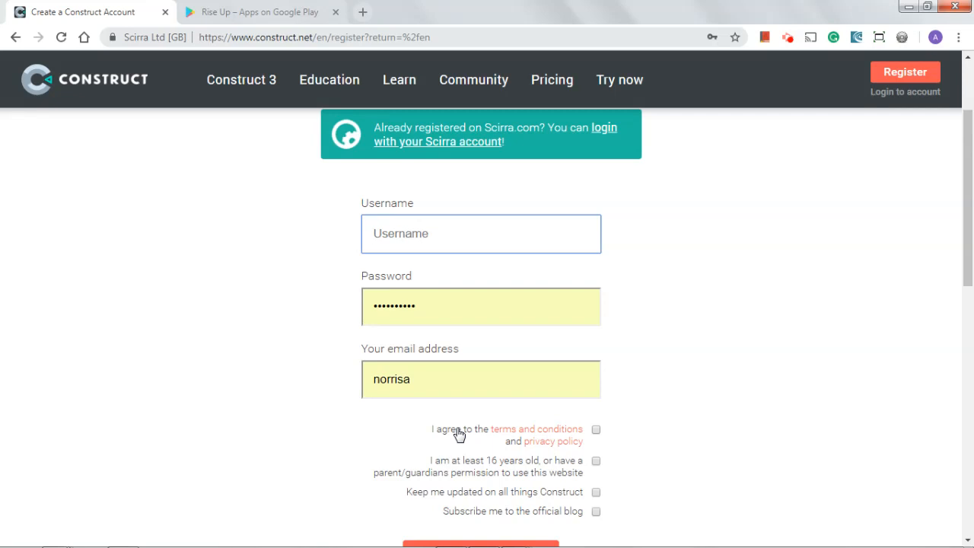
scroll(up, 3)
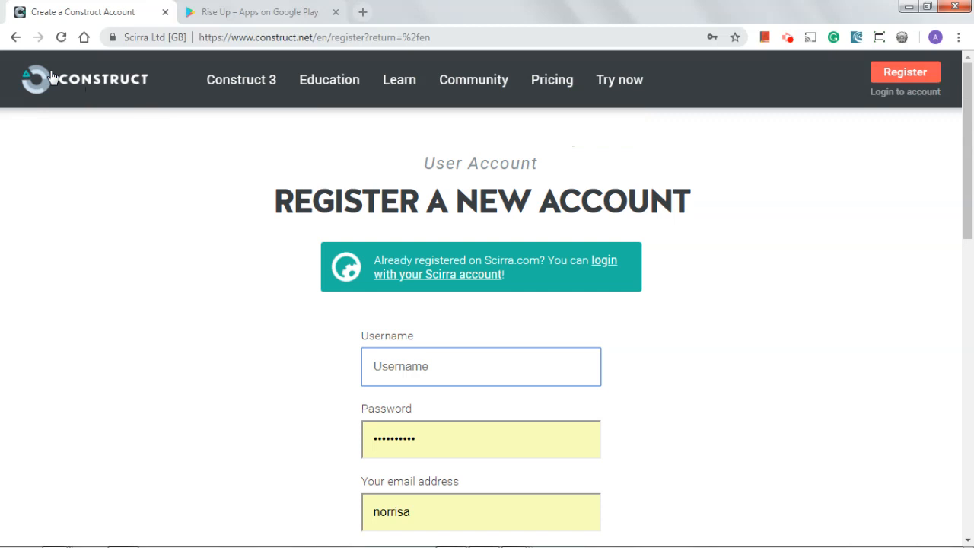
click(37, 79)
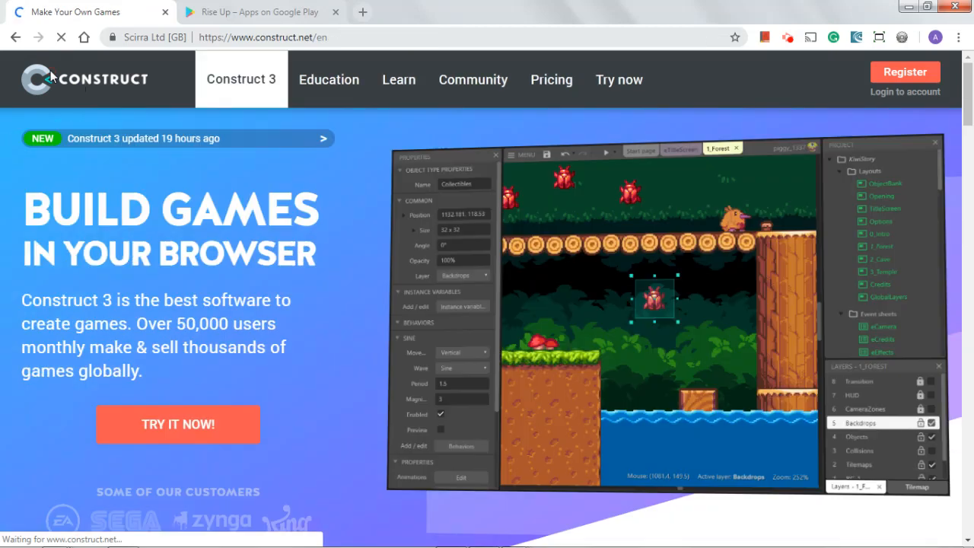
- From the free trial page, log in with saved account details to reach the editor start page
click(617, 79)
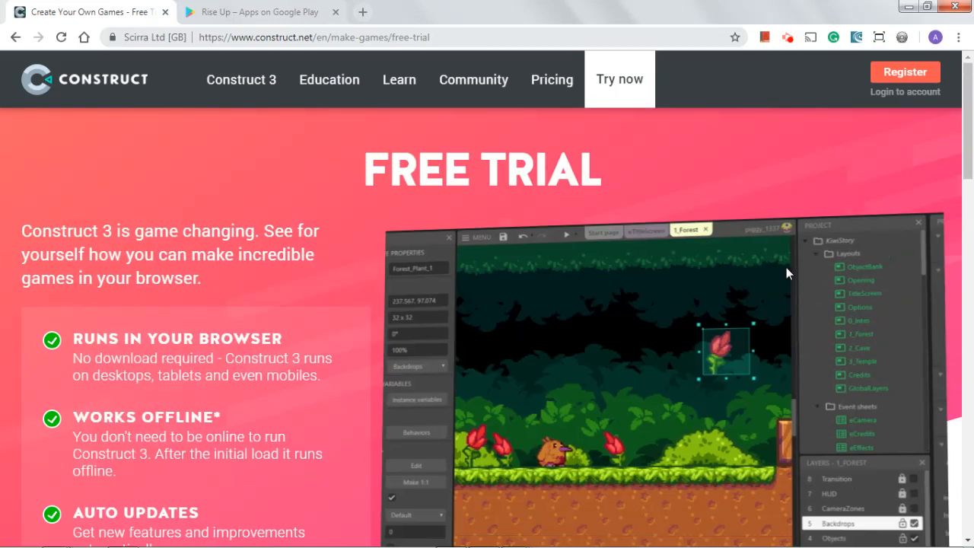
click(903, 91)
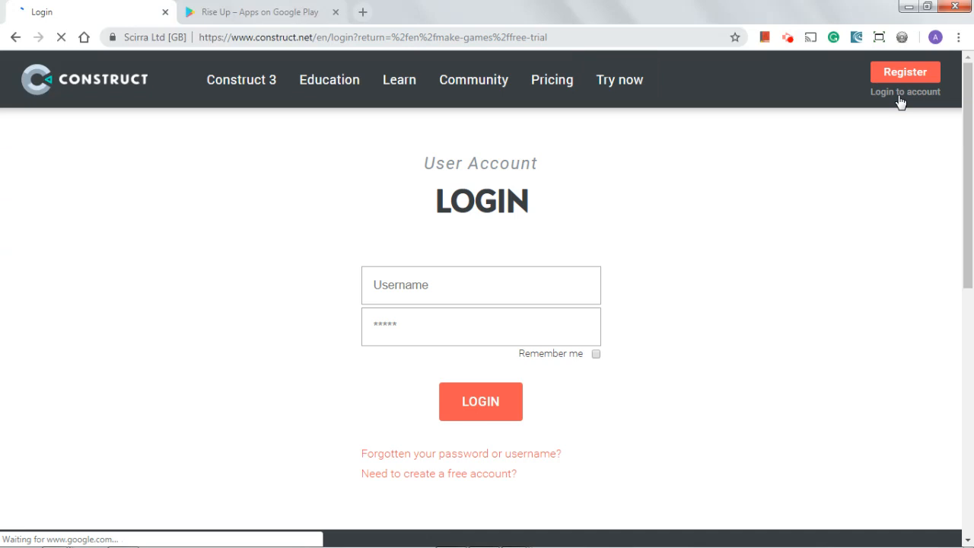
click(481, 402)
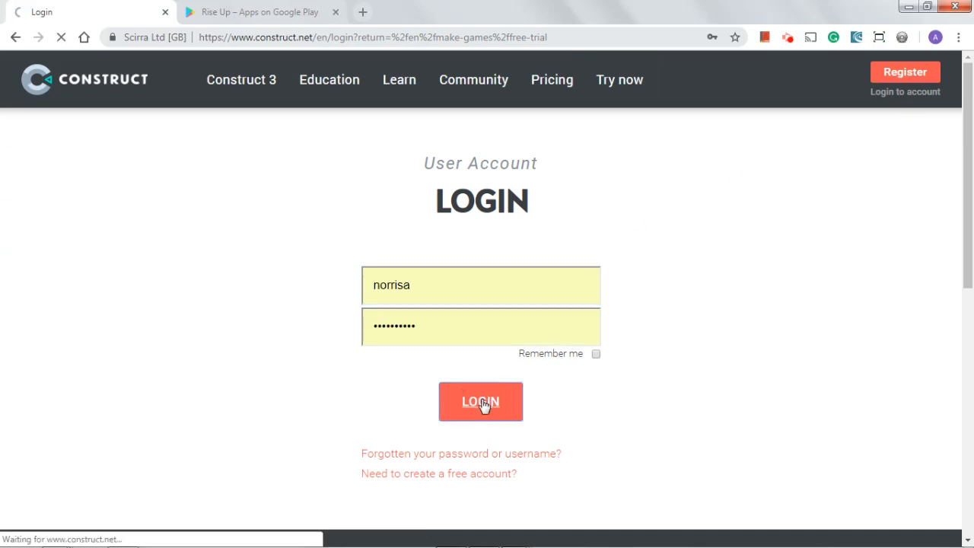
click(480, 401)
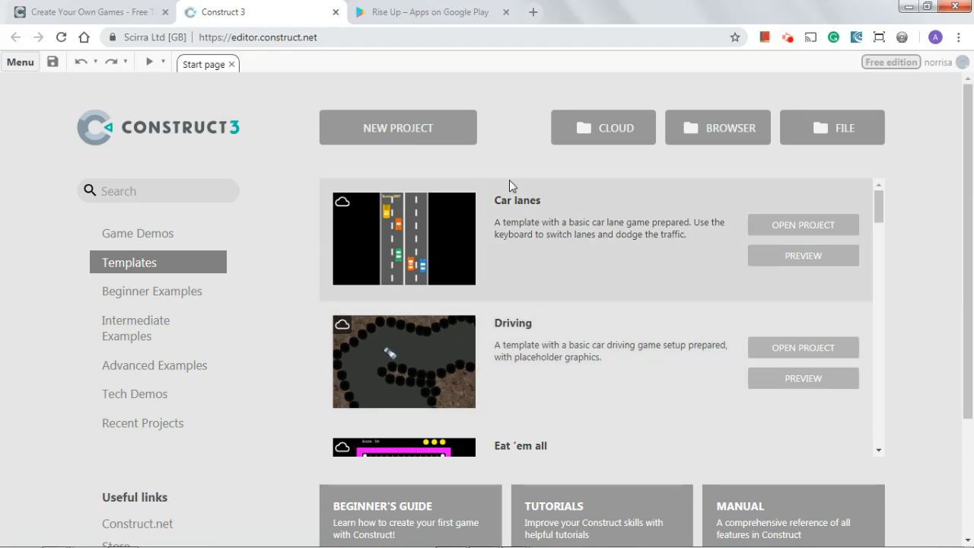
mouse_move(390, 131)
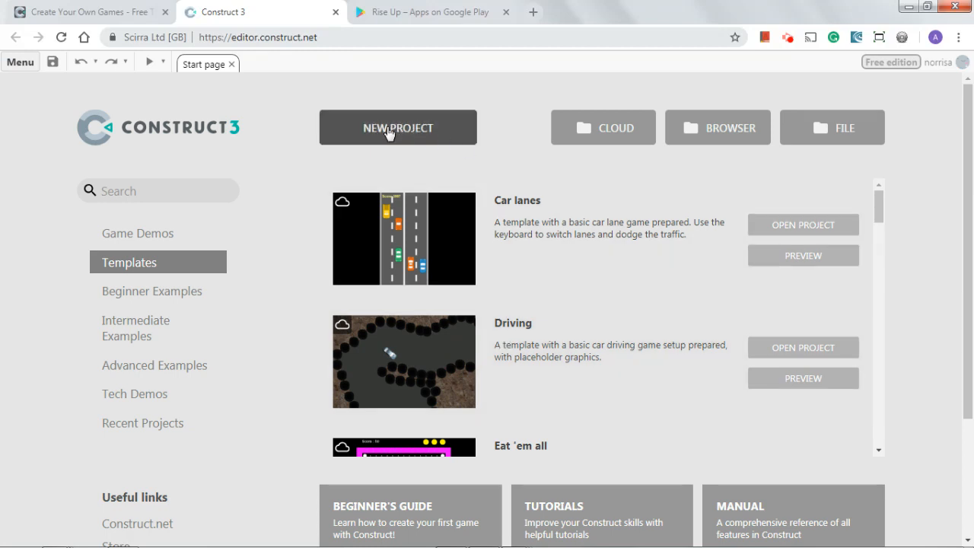
mouse_move(615, 143)
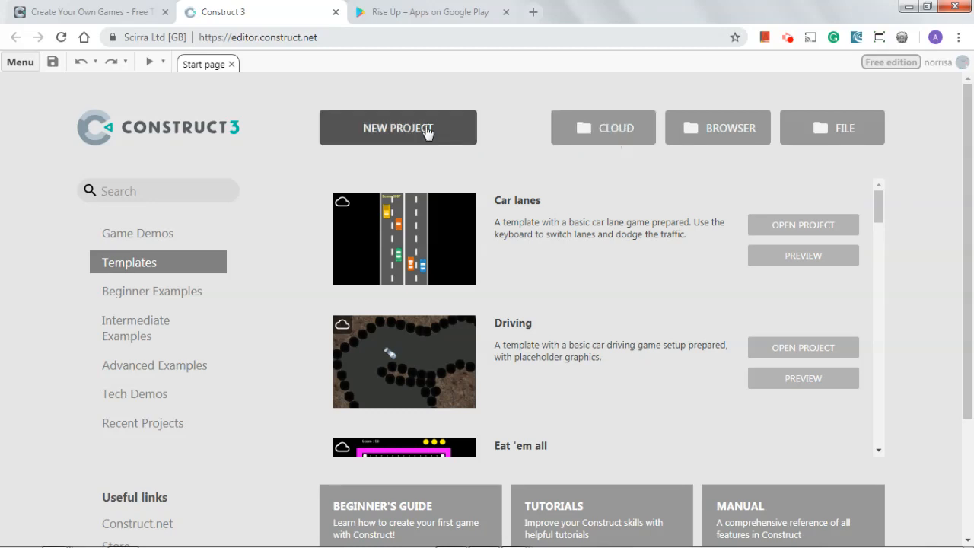
mouse_move(427, 134)
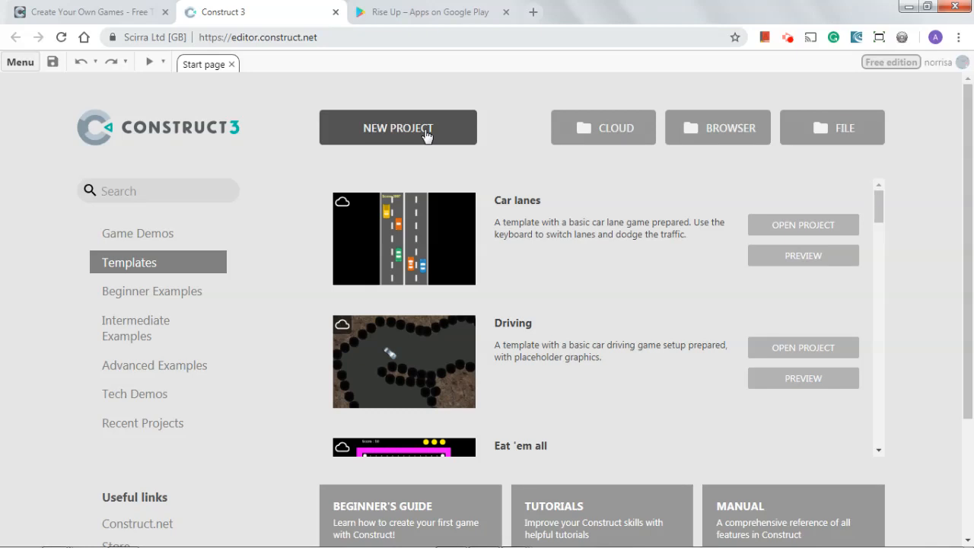
mouse_move(588, 143)
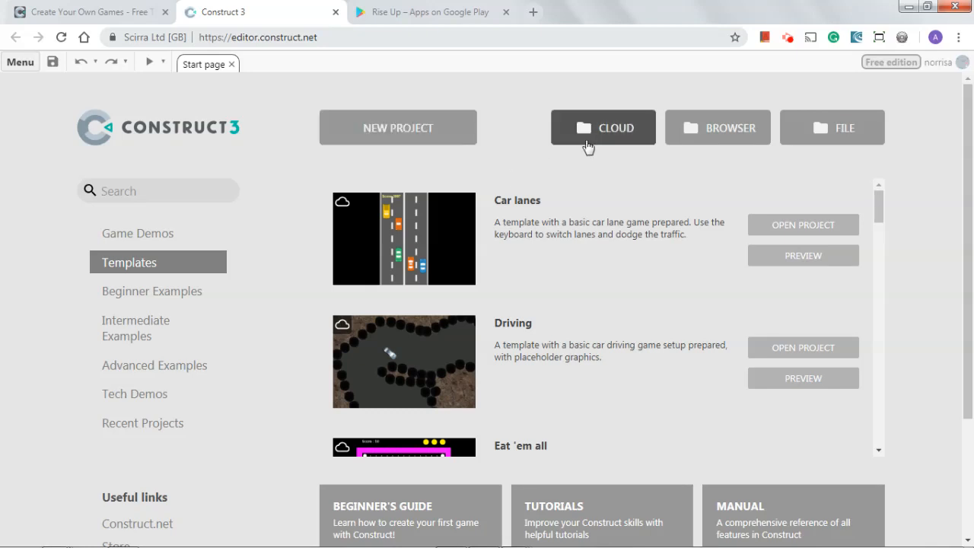
mouse_move(606, 134)
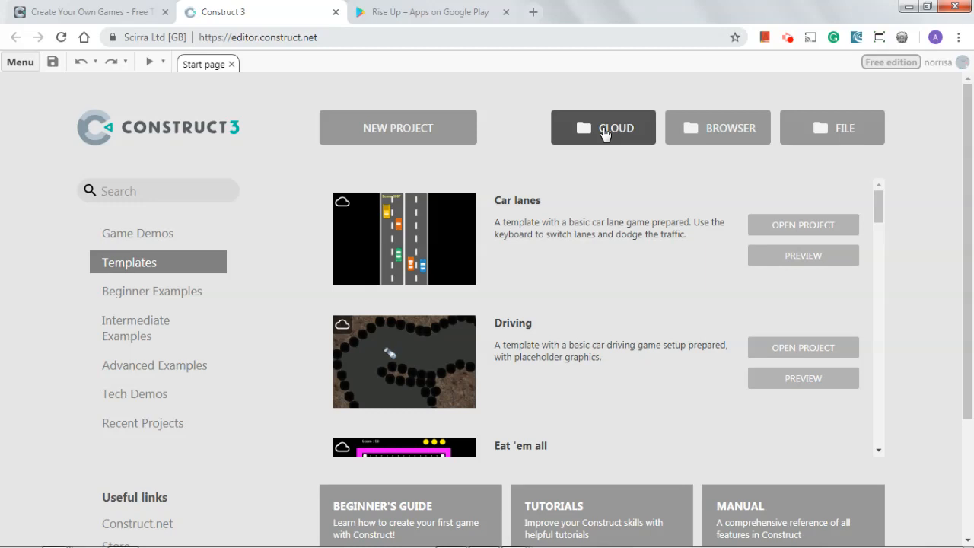
mouse_move(405, 134)
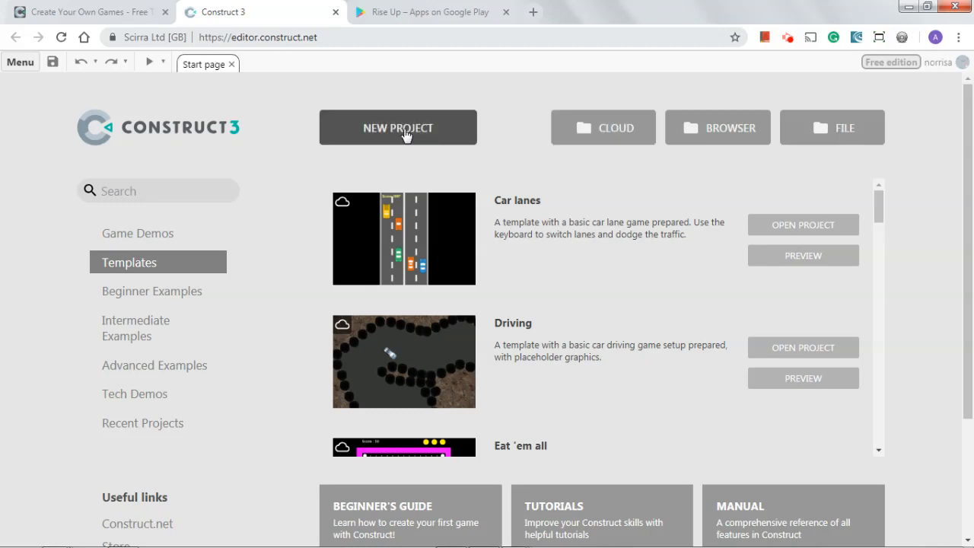
click(400, 129)
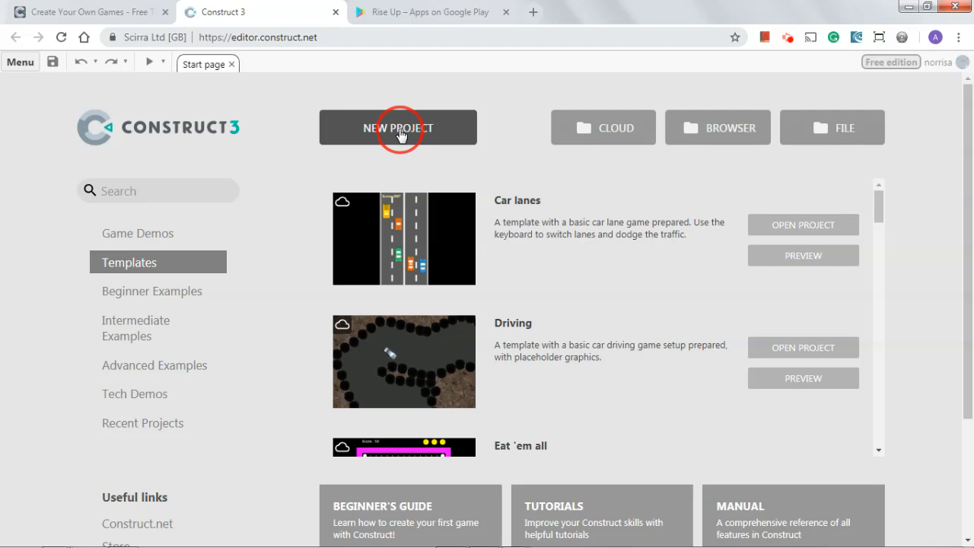
- Start a new project and name it Float Up
click(399, 128)
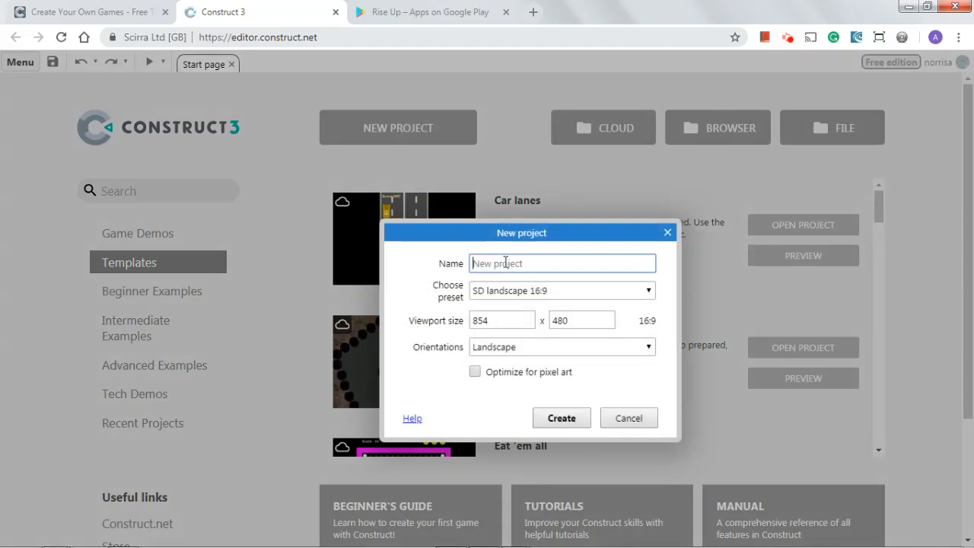
text(Ri)
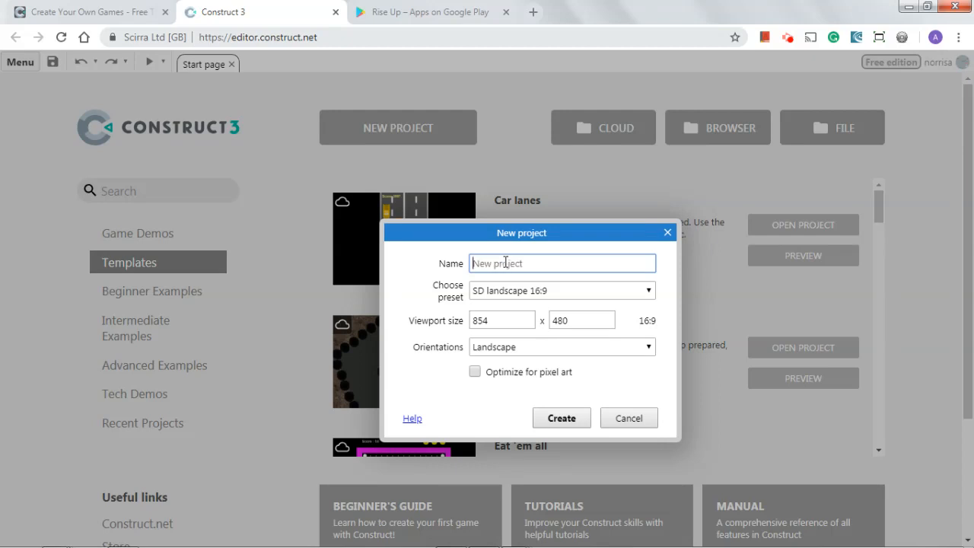
text(F)
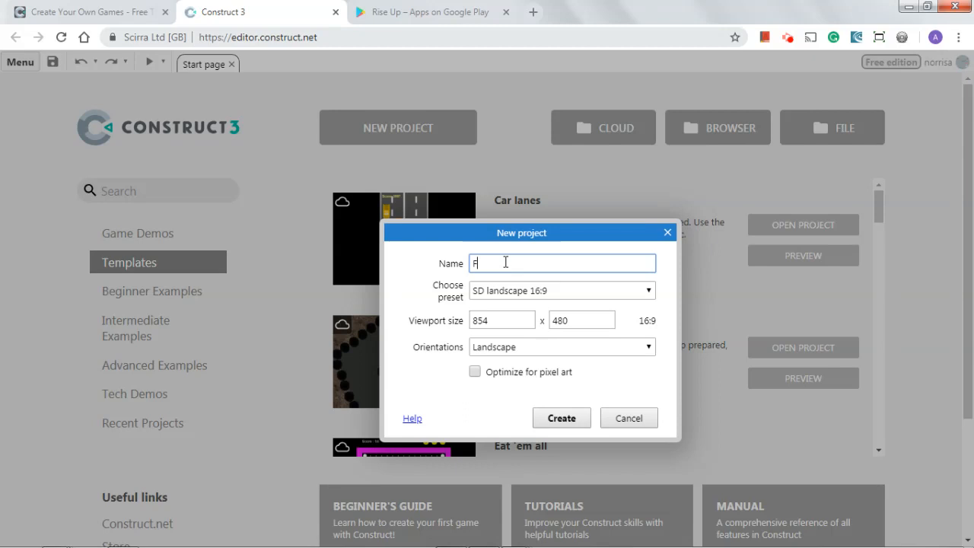
text(Float Up)
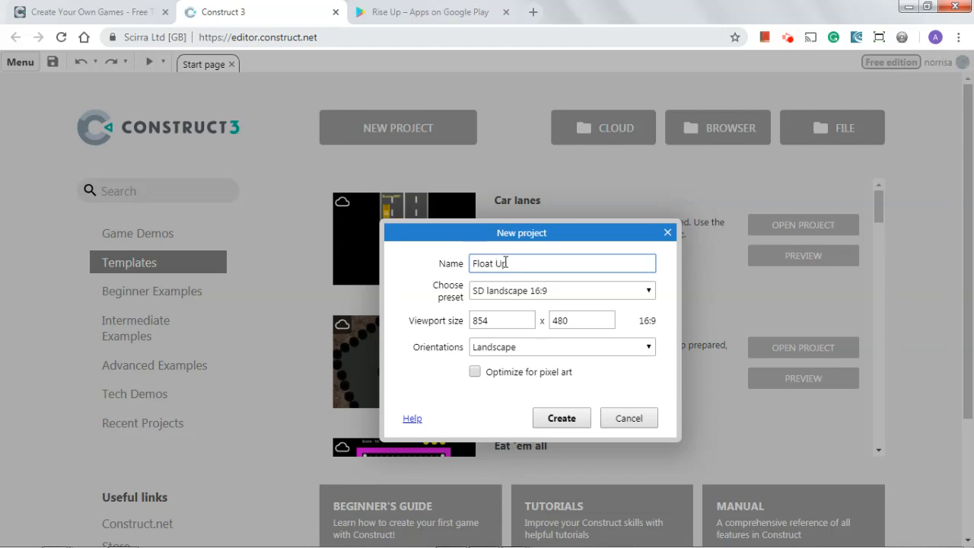
- Choose the SD portrait 9:16 (480×854) preset, create the project, and switch to the Rise Up store tab
click(561, 291)
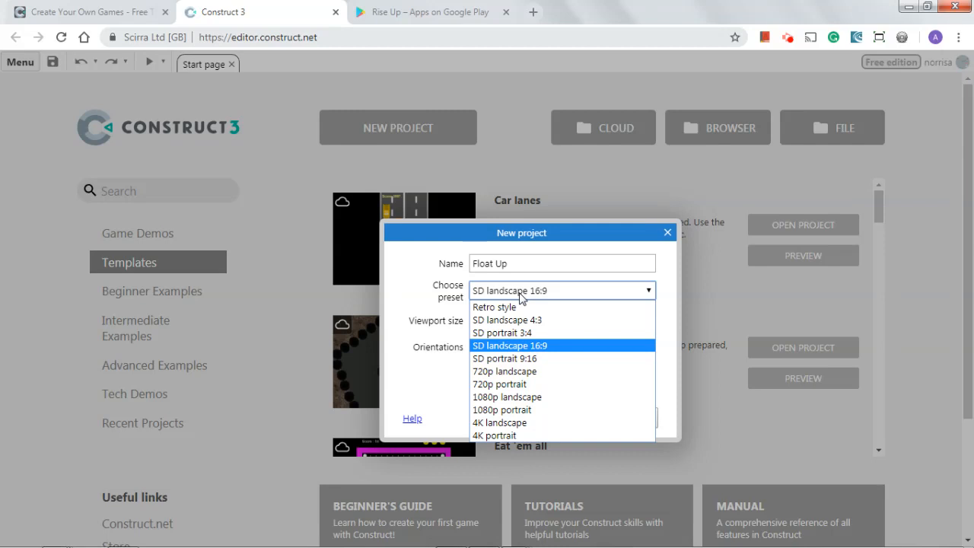
mouse_move(539, 364)
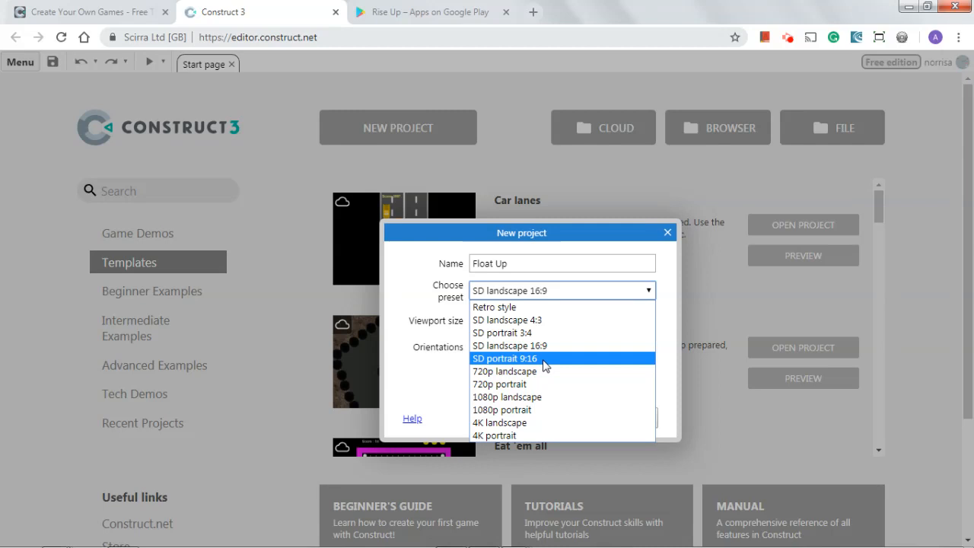
click(505, 357)
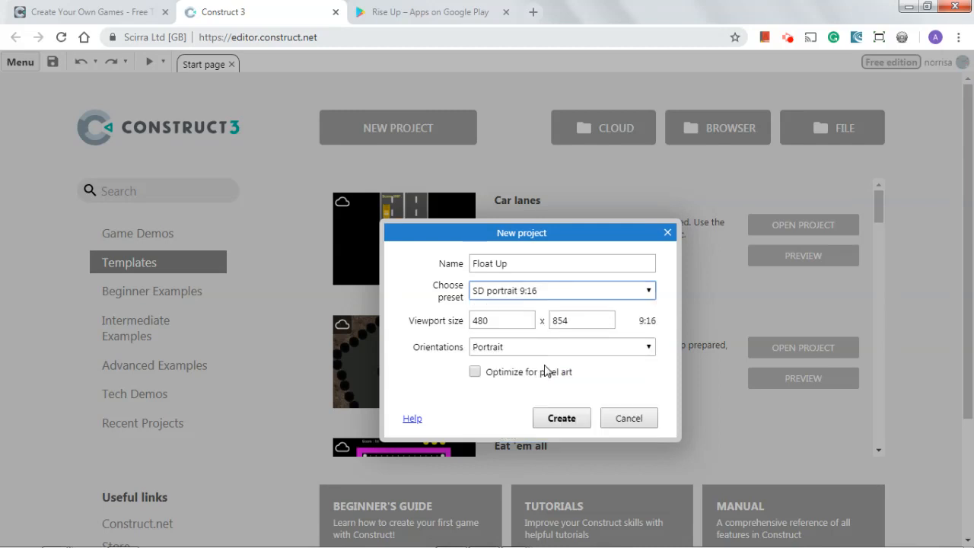
mouse_move(544, 362)
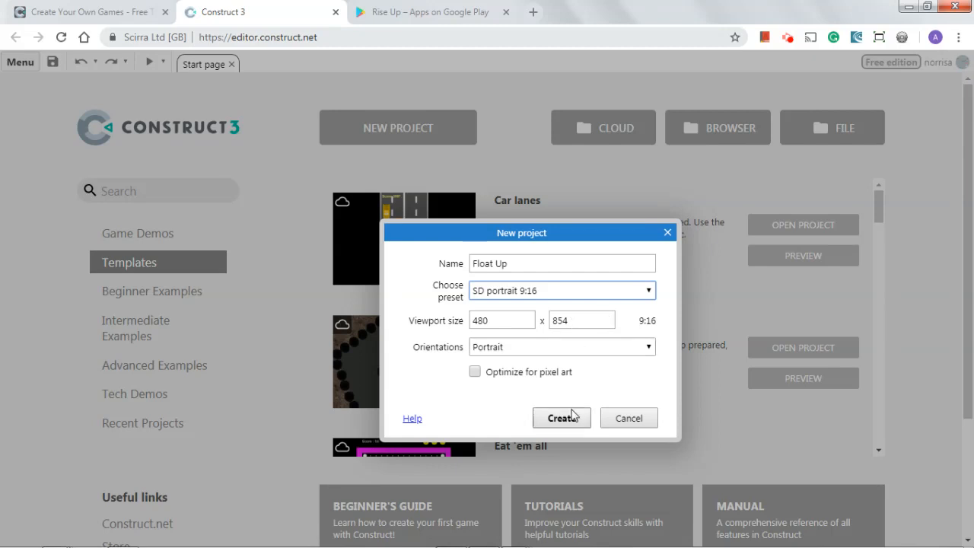
click(561, 417)
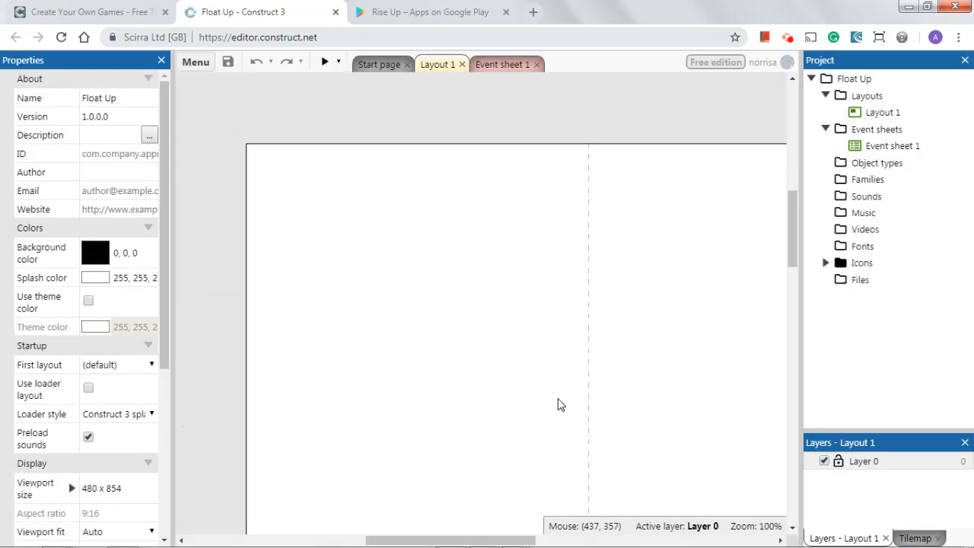
click(430, 12)
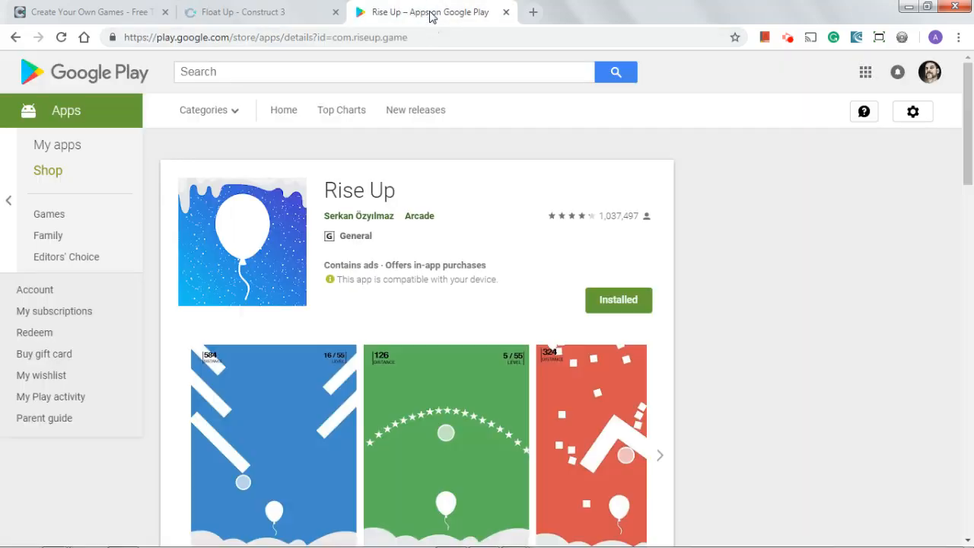
mouse_move(465, 106)
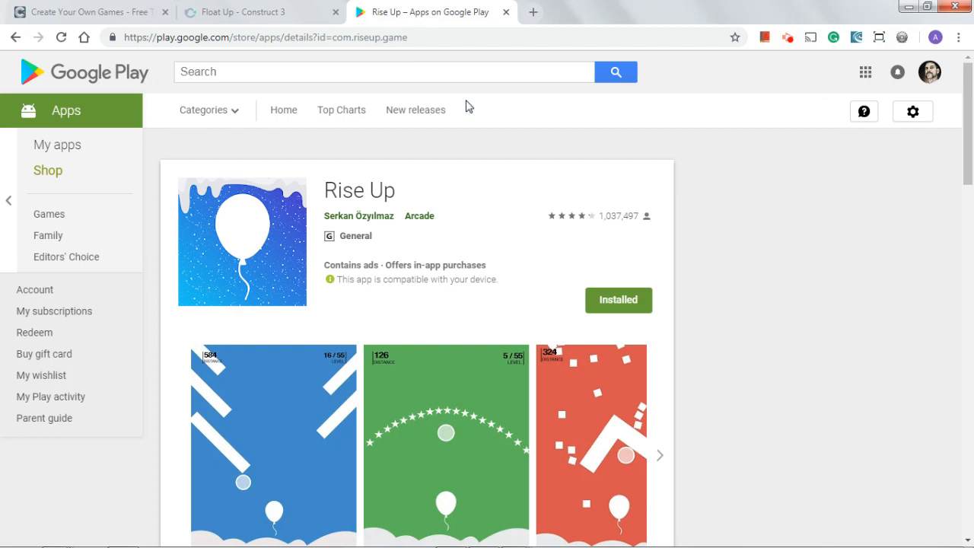
- Browse the Rise Up screenshot carousel back and forth, then return to the Float Up tab
scroll(down, 3)
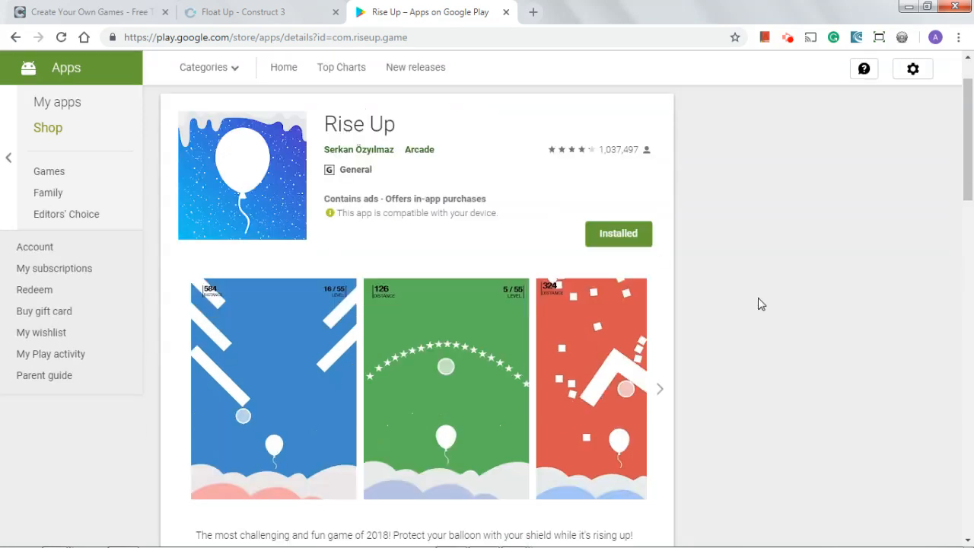
mouse_move(644, 390)
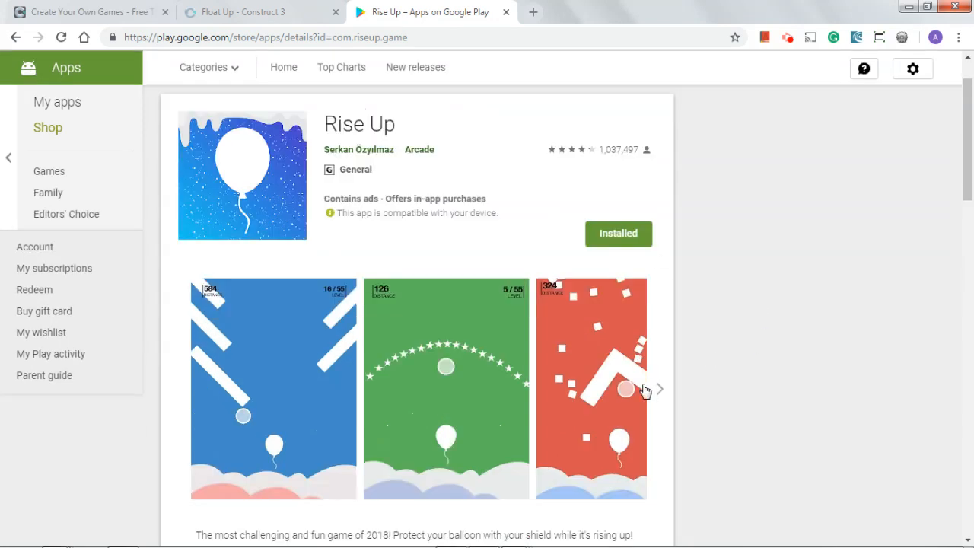
click(658, 389)
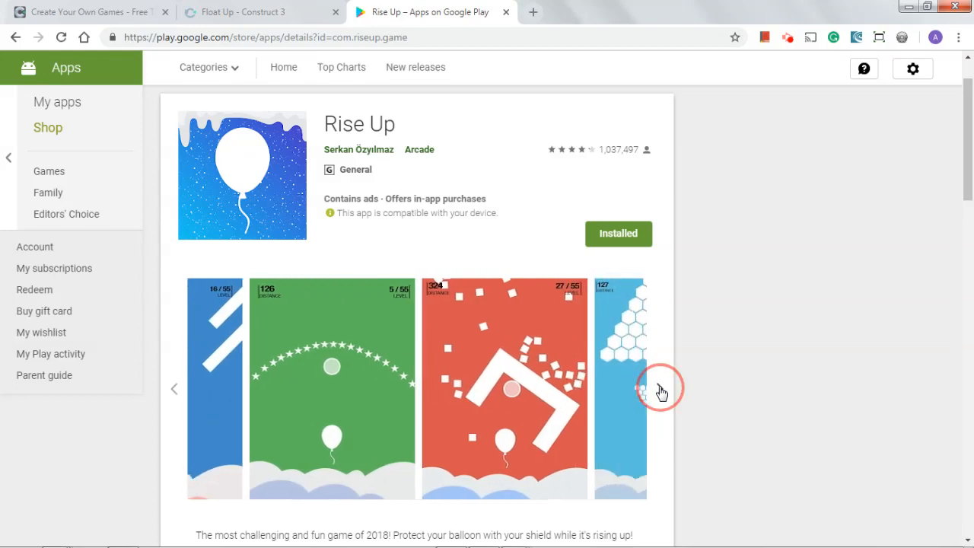
click(660, 390)
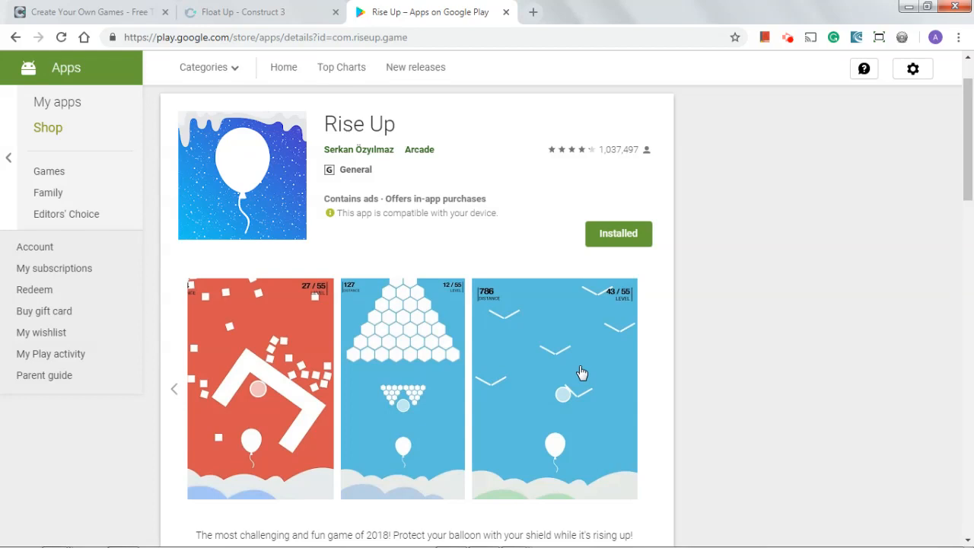
click(173, 389)
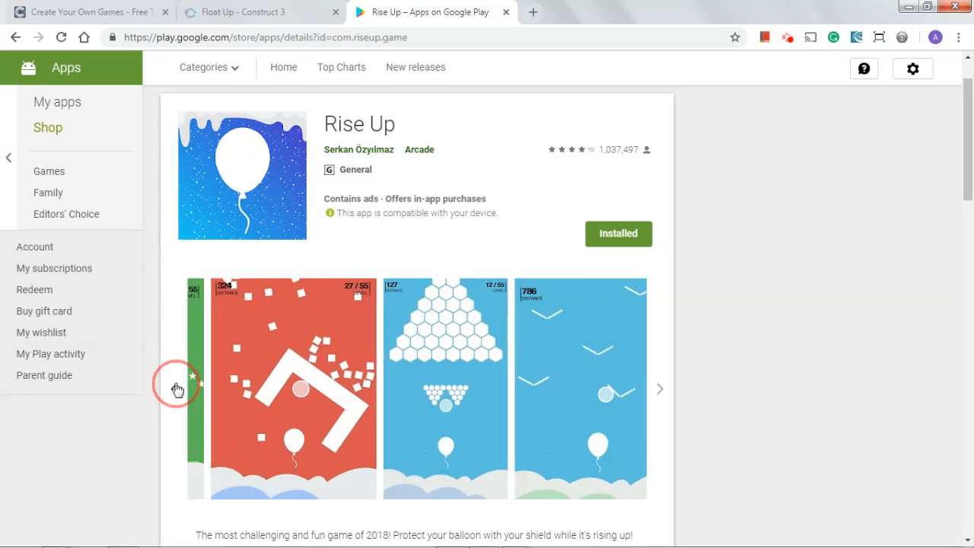
click(659, 388)
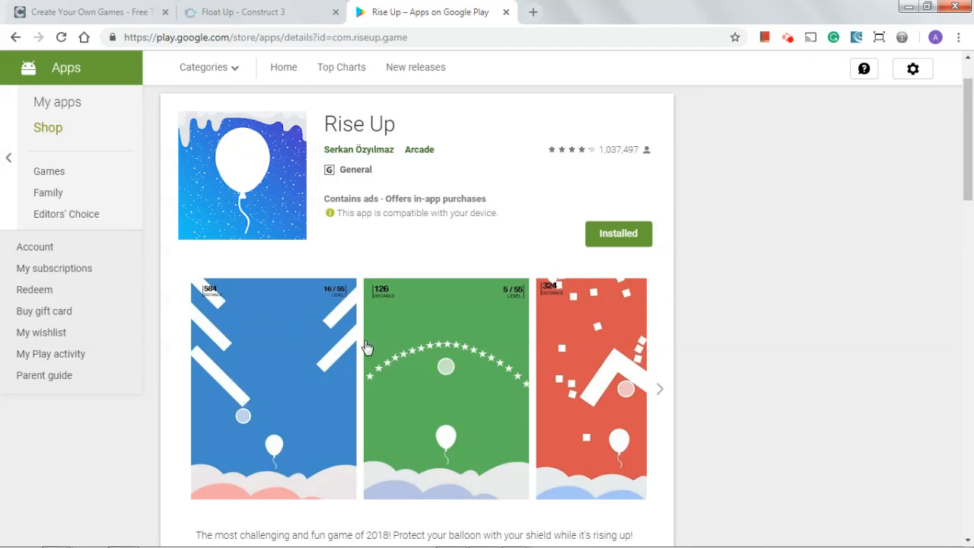
mouse_move(383, 373)
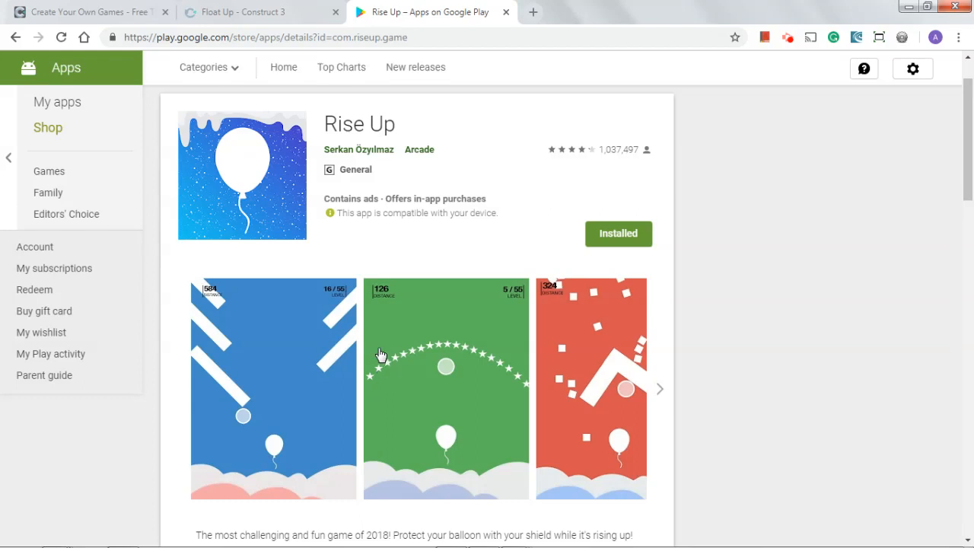
click(244, 12)
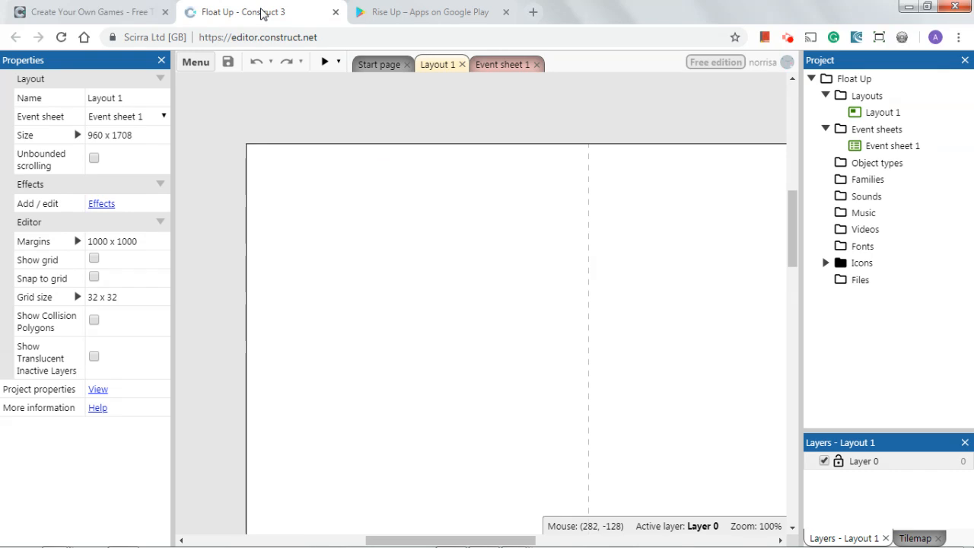
mouse_move(453, 292)
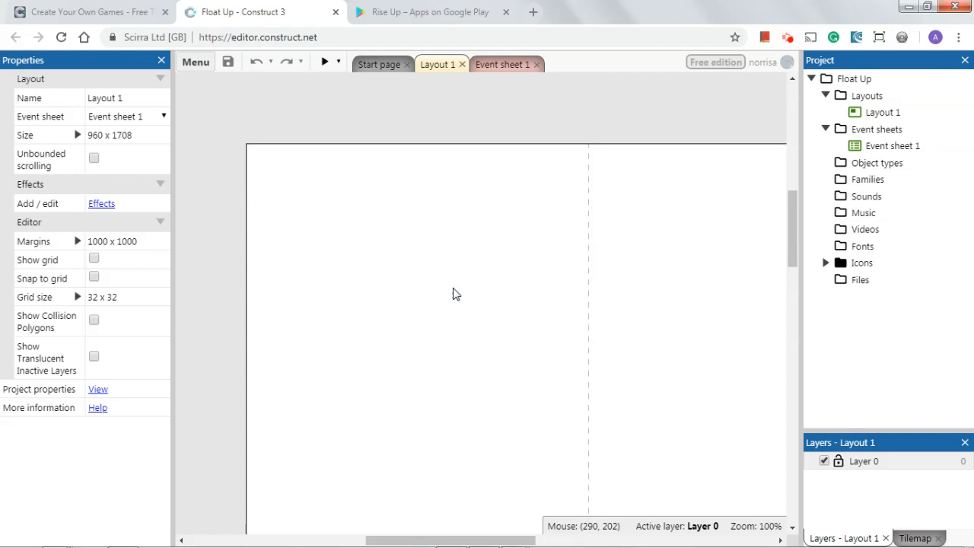
mouse_move(432, 295)
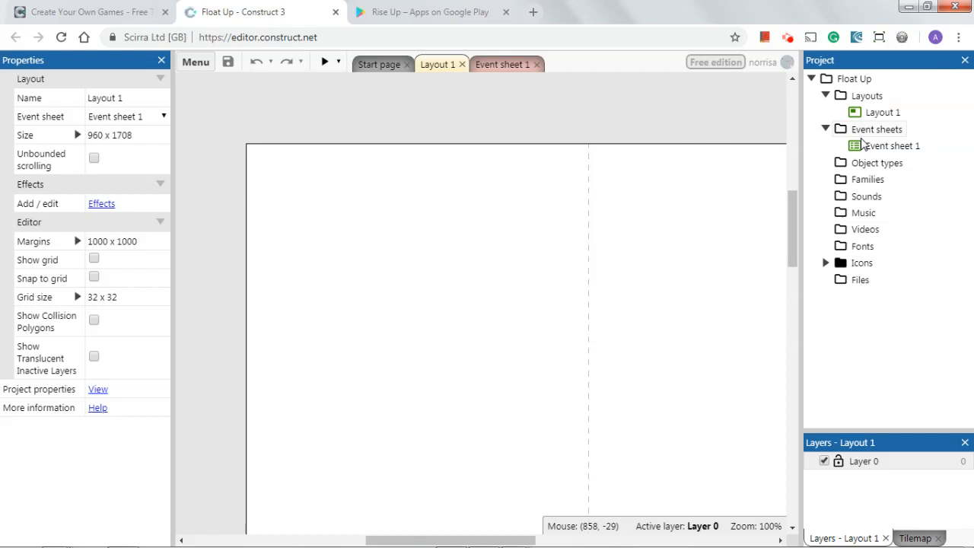
mouse_move(849, 242)
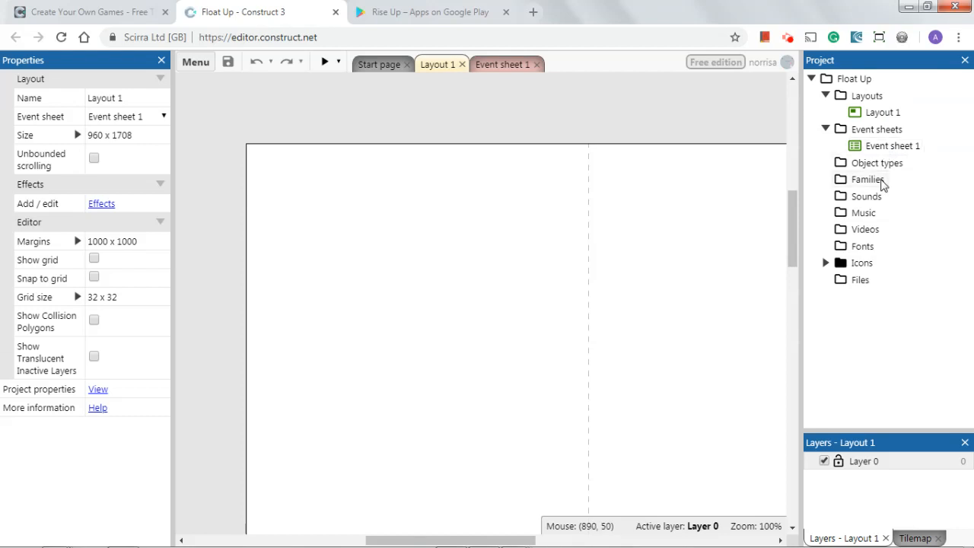
mouse_move(864, 213)
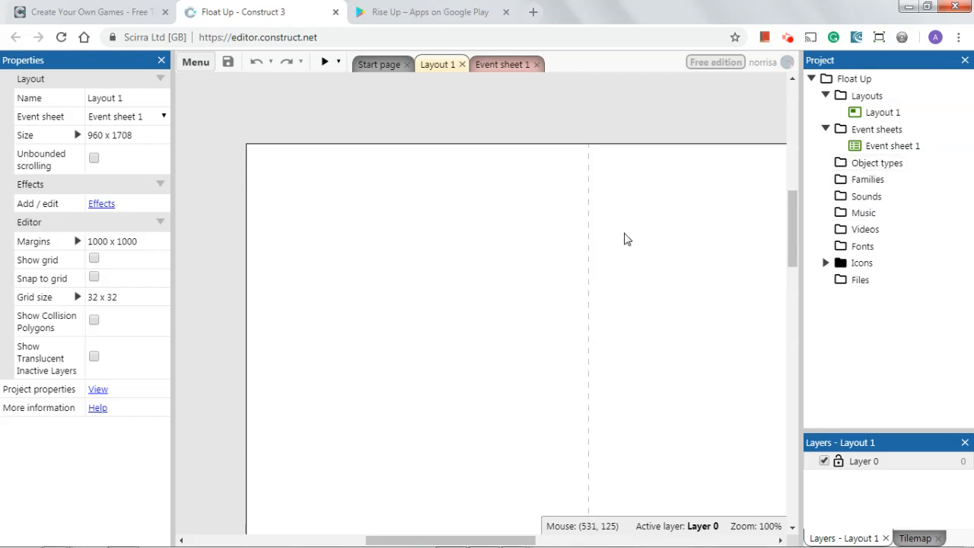
mouse_move(575, 240)
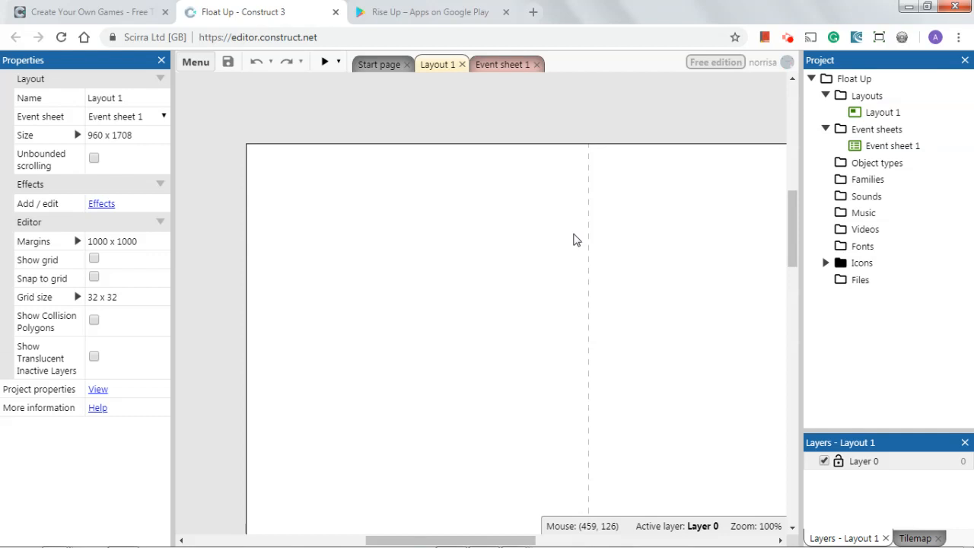
mouse_move(825, 192)
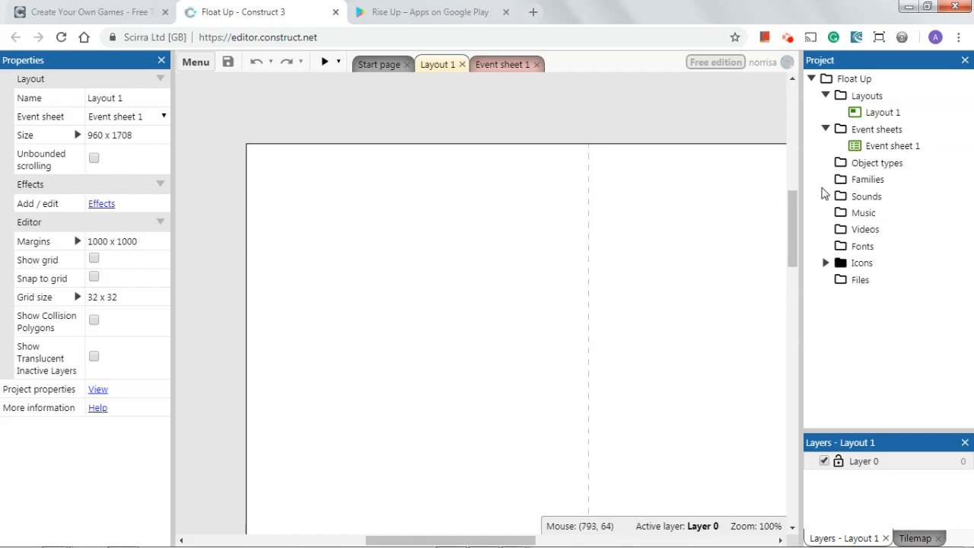
mouse_move(895, 181)
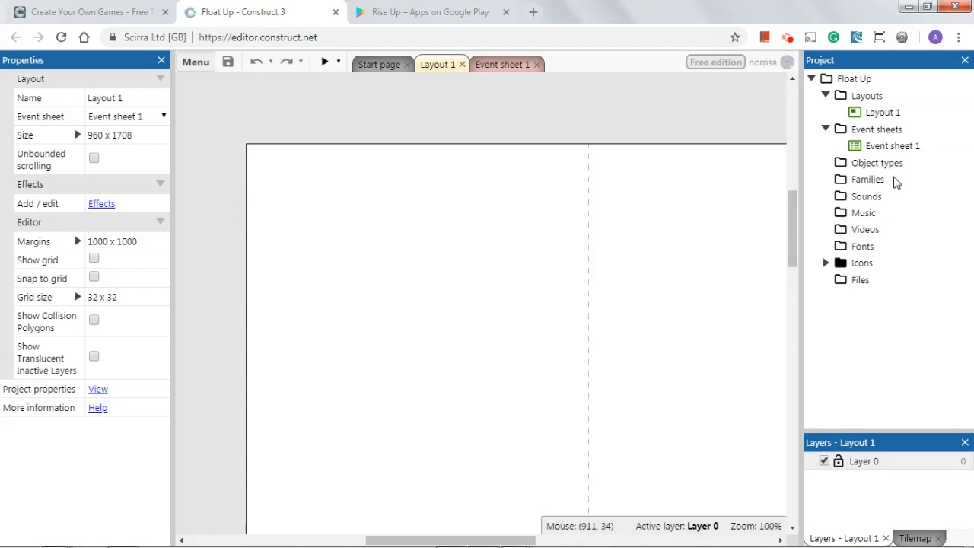
mouse_move(879, 201)
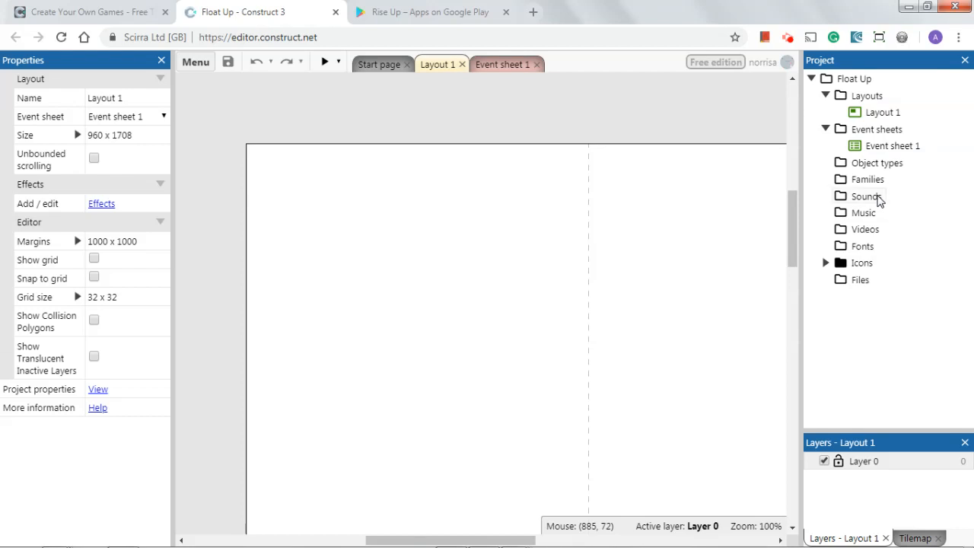
mouse_move(873, 146)
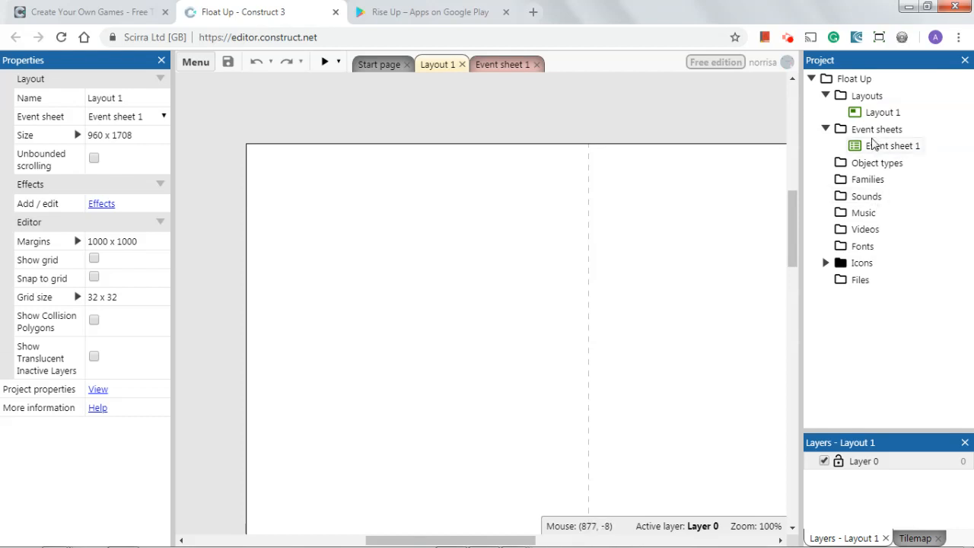
mouse_move(870, 252)
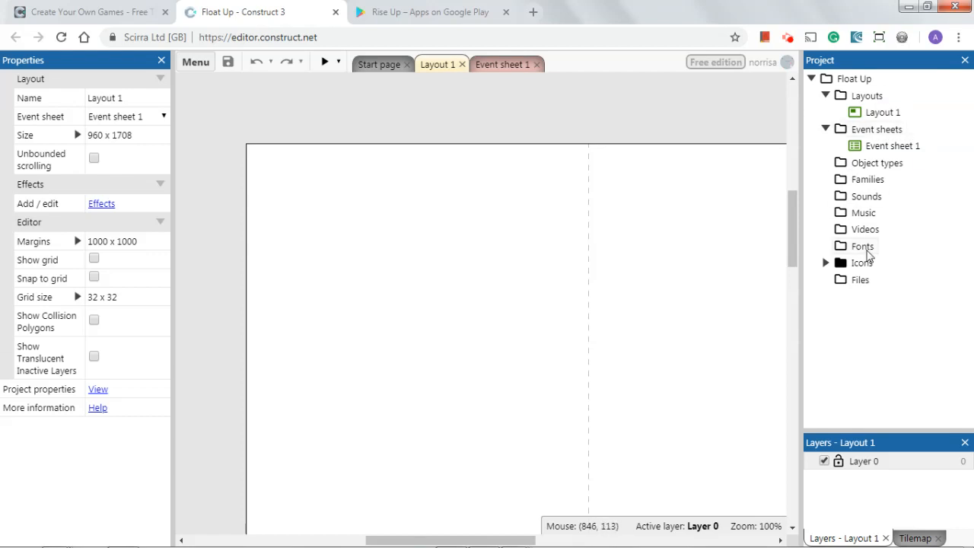
mouse_move(864, 216)
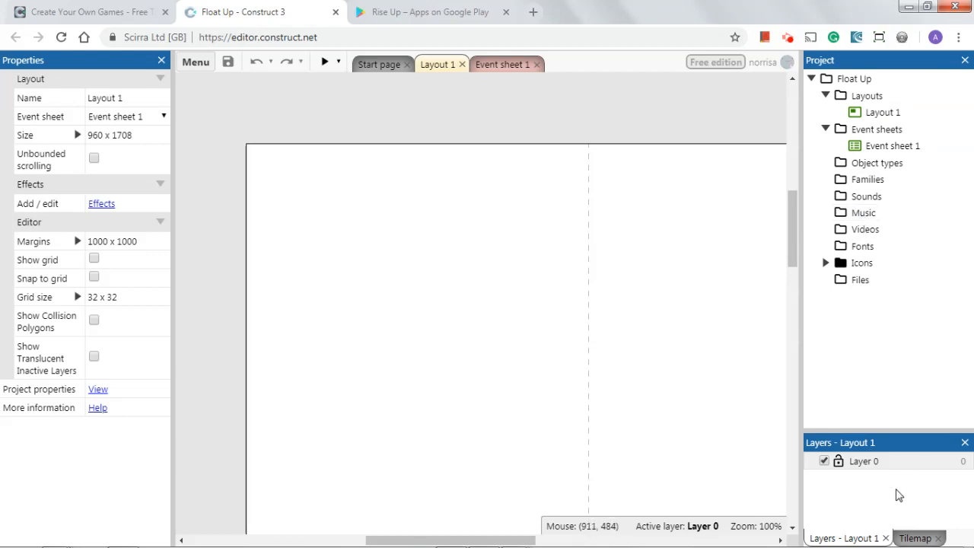
mouse_move(870, 492)
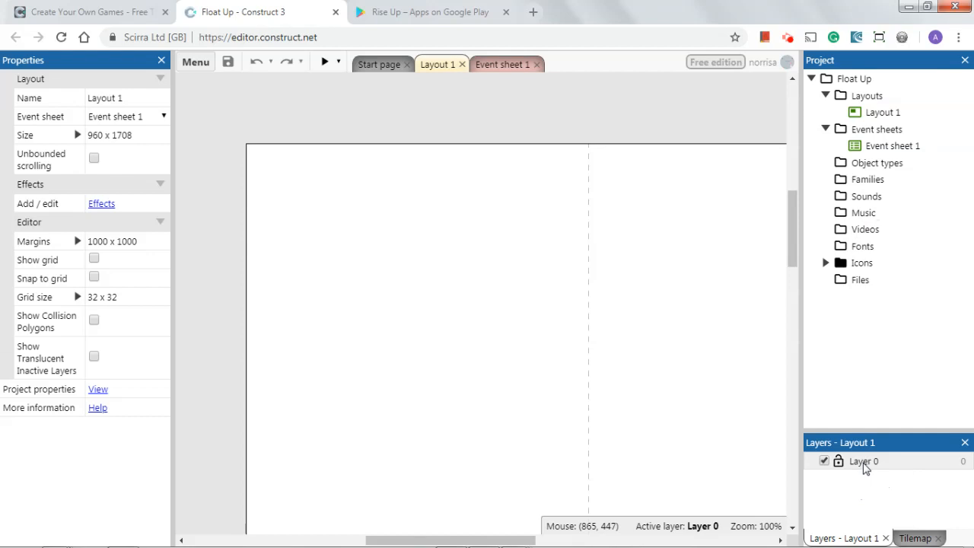
mouse_move(814, 444)
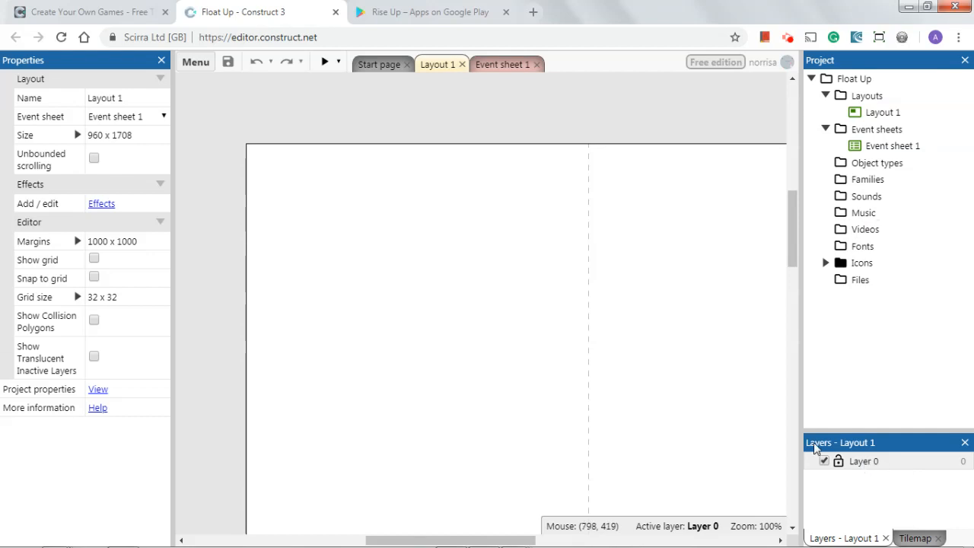
mouse_move(871, 486)
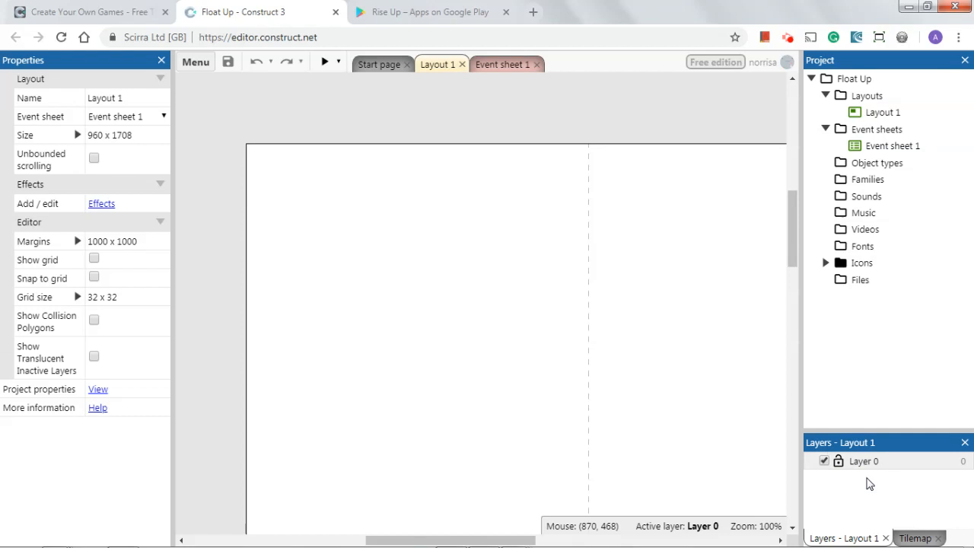
mouse_move(870, 486)
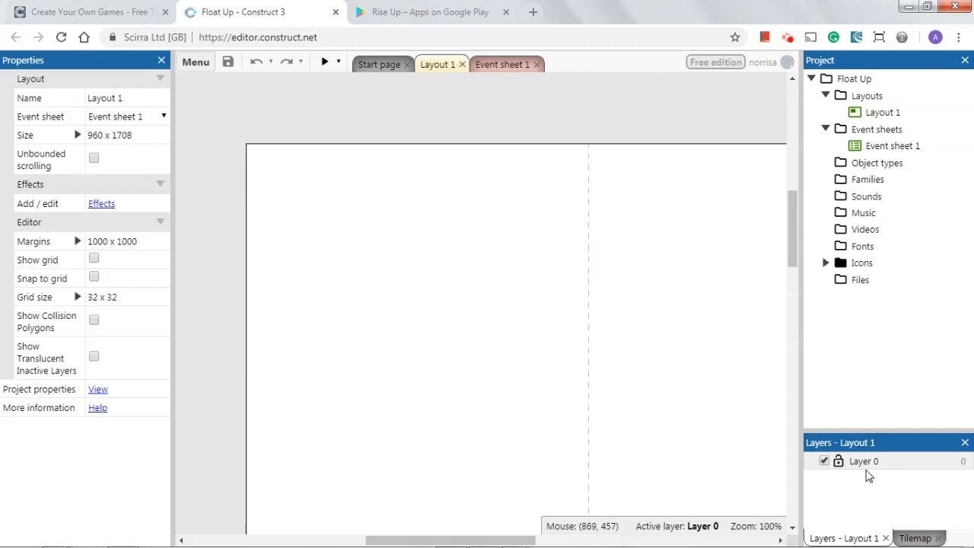
mouse_move(870, 483)
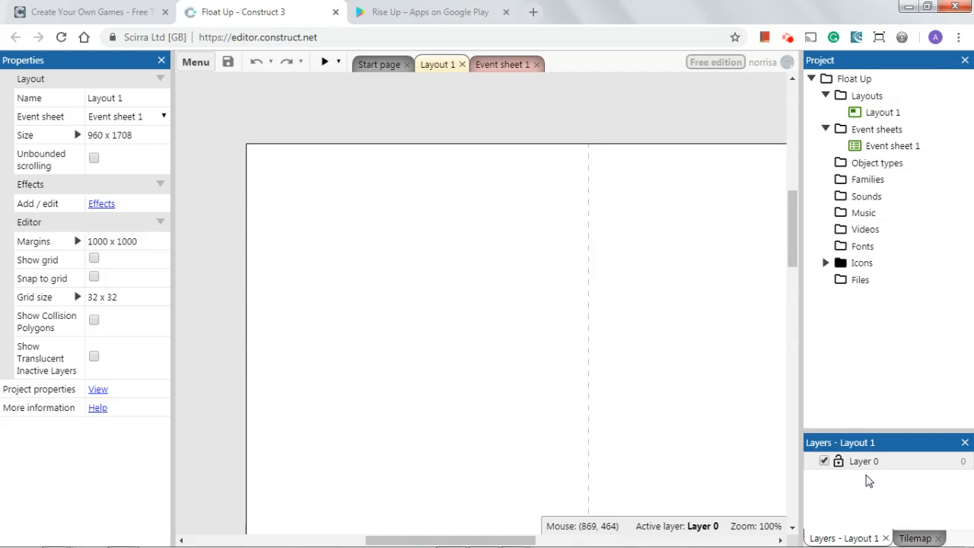
mouse_move(943, 463)
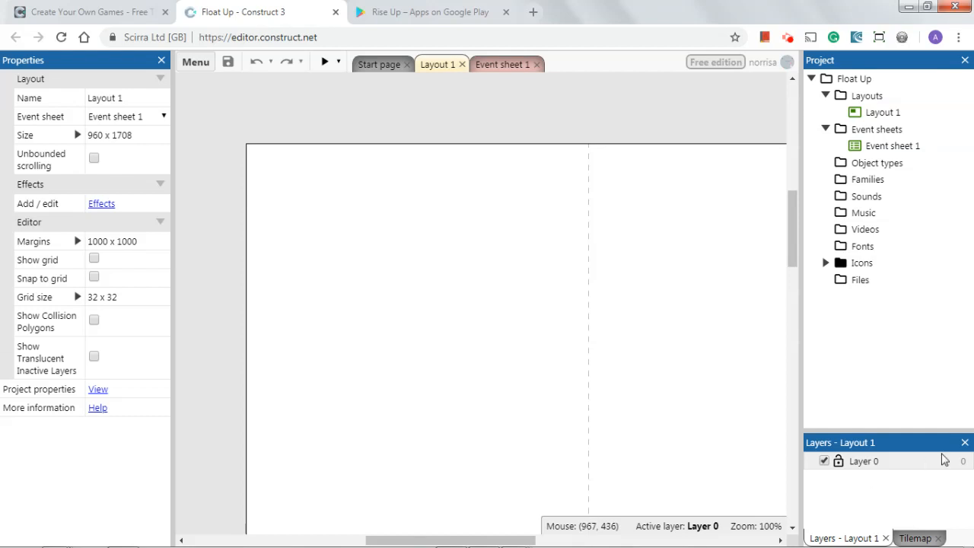
- Close the Layers - Layout 1 bar so the Tilemap bar shows instead
click(915, 539)
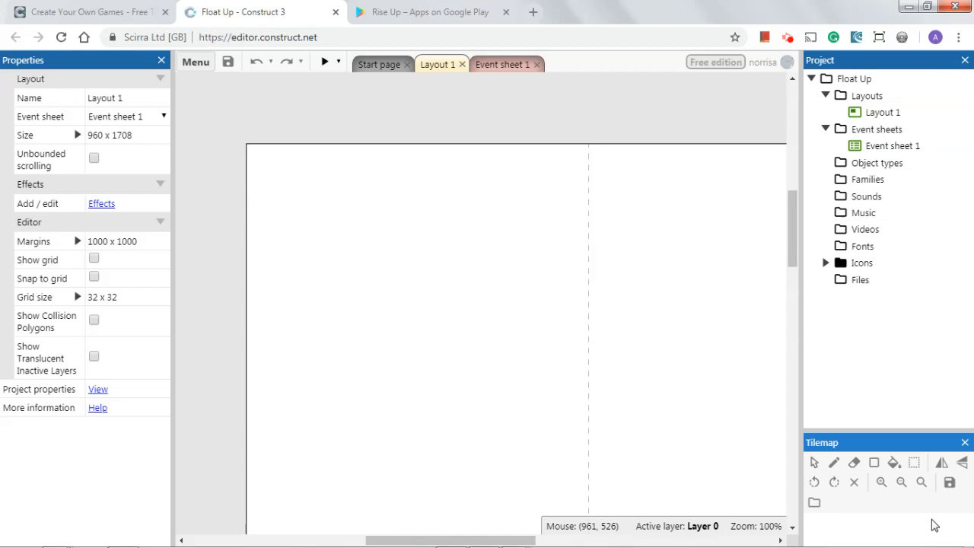
mouse_move(194, 61)
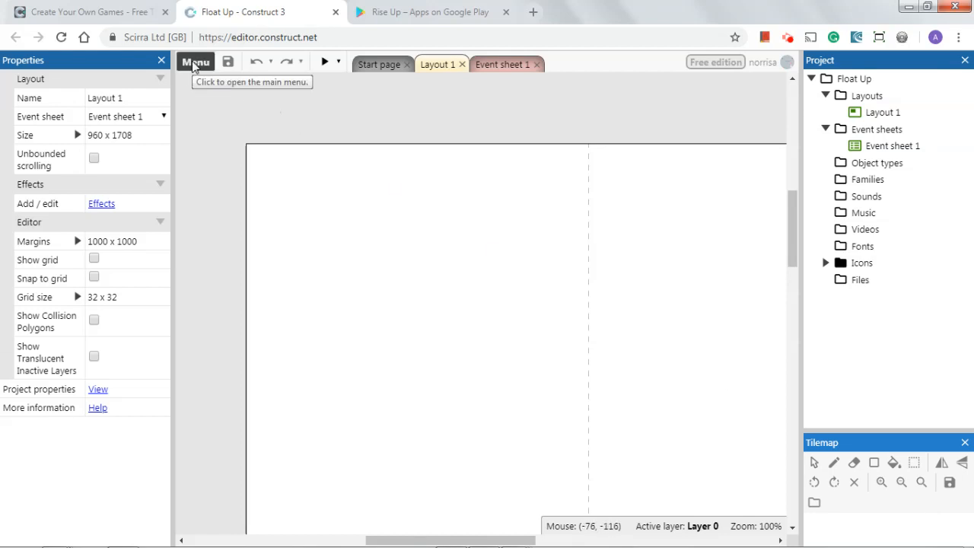
- Turn the Layers bar back on through Menu > View > Bars
click(195, 62)
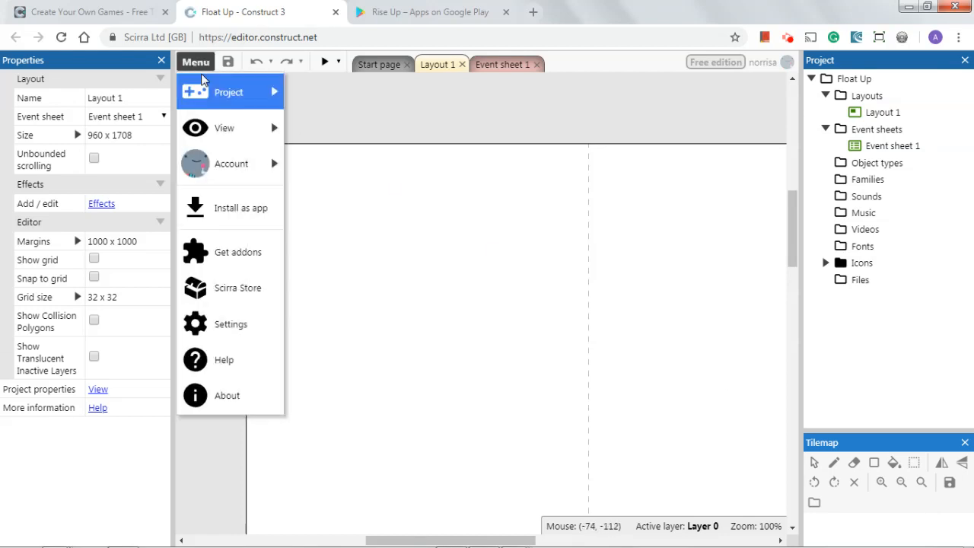
mouse_move(225, 128)
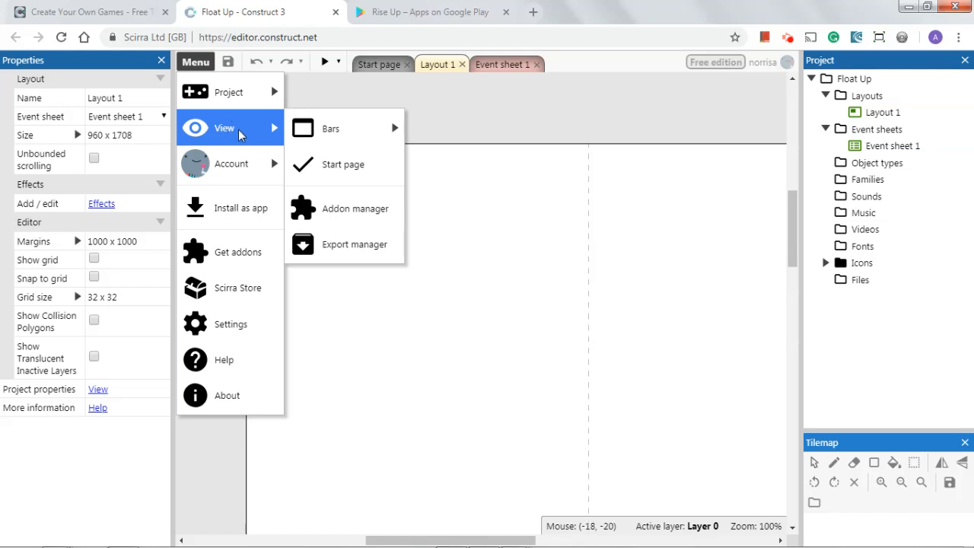
click(330, 128)
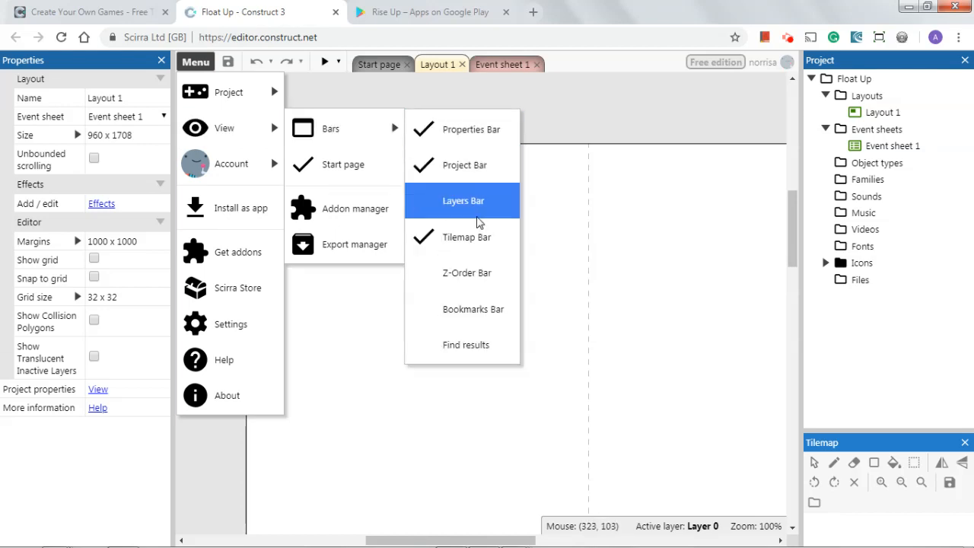
mouse_move(487, 219)
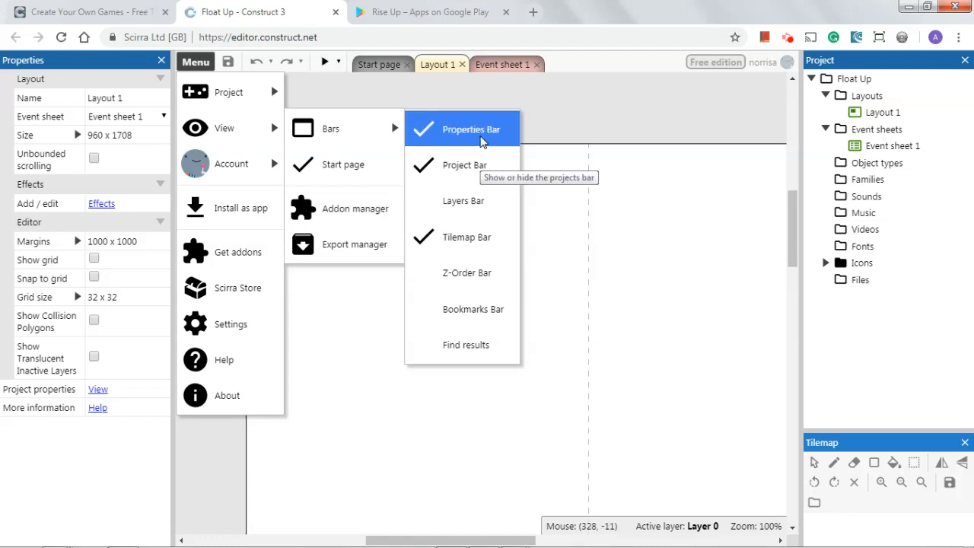
mouse_move(474, 213)
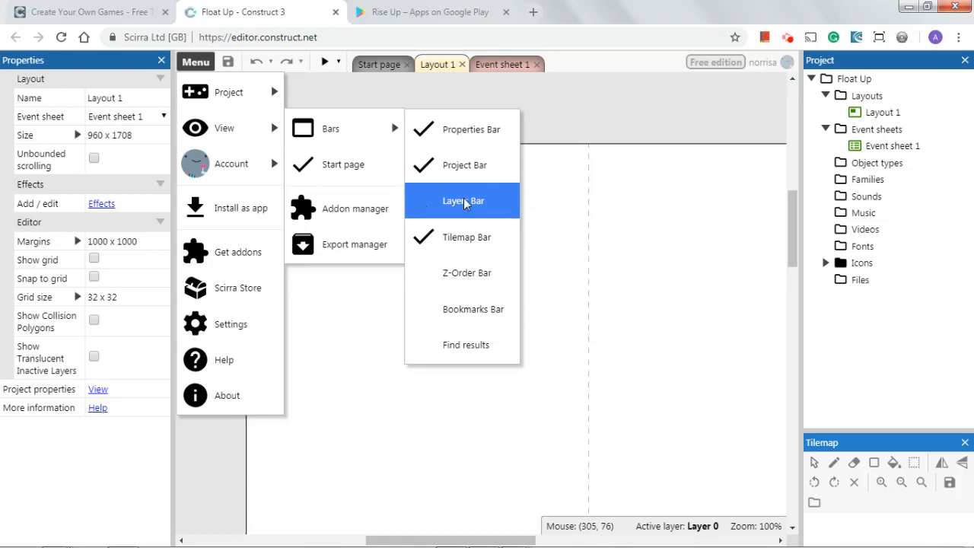
click(462, 201)
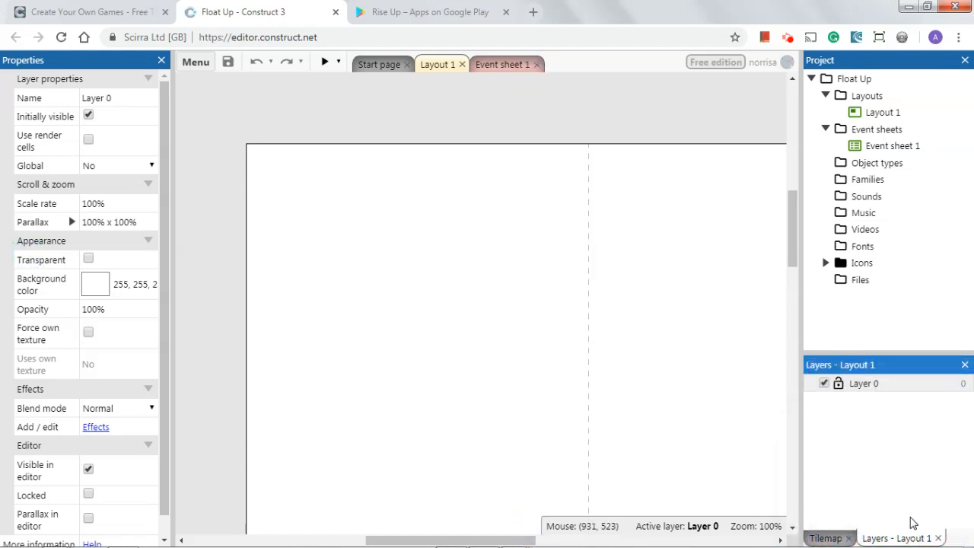
- Select Layout 1 in the Project bar to list its 960×1708 layout properties
click(864, 383)
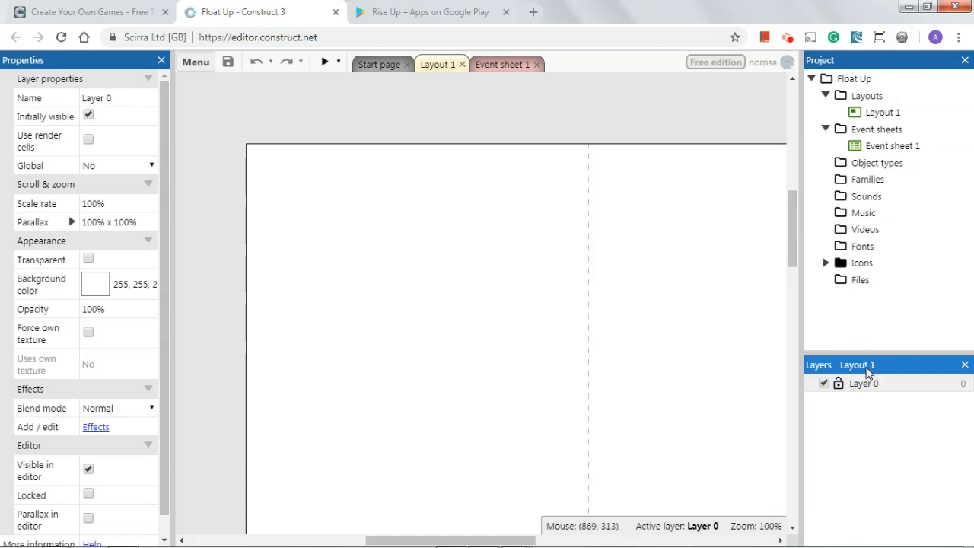
mouse_move(60, 135)
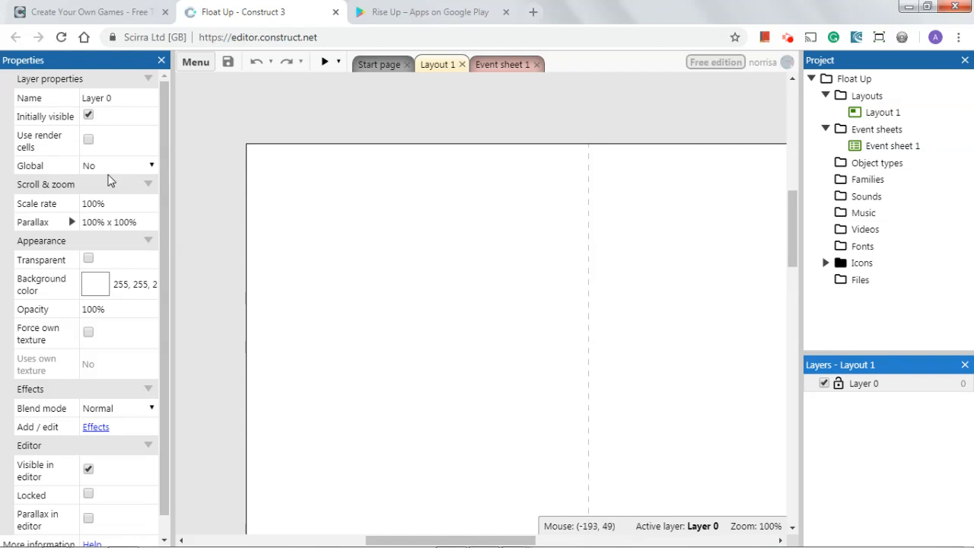
mouse_move(60, 356)
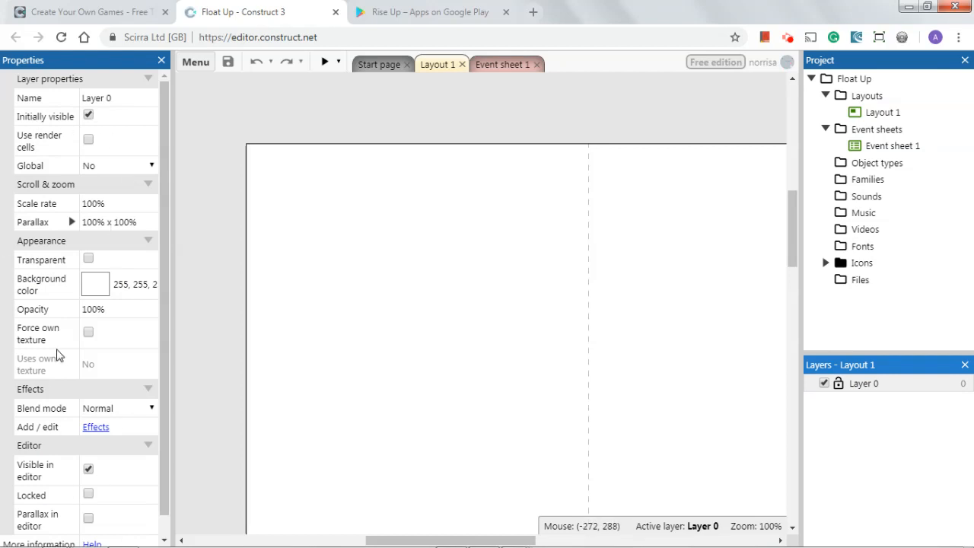
mouse_move(90, 331)
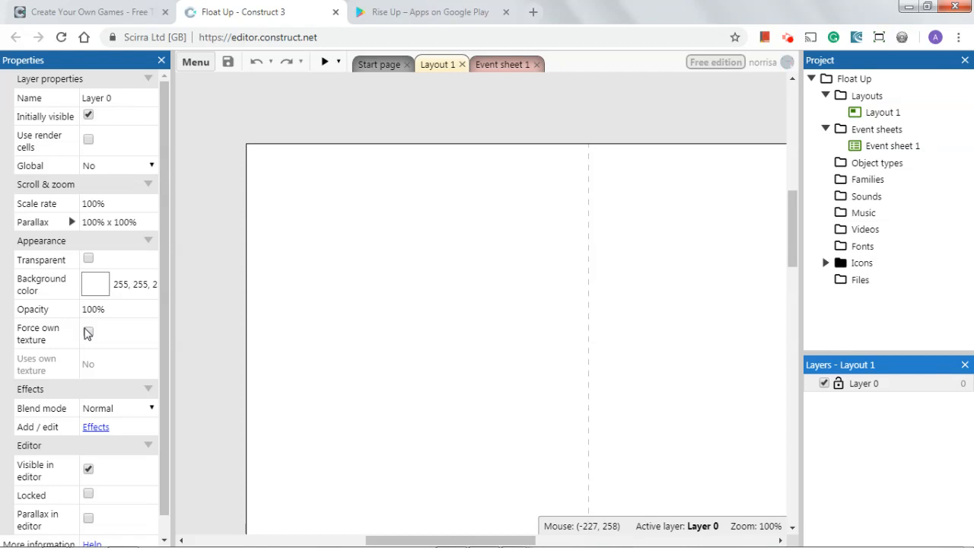
mouse_move(751, 120)
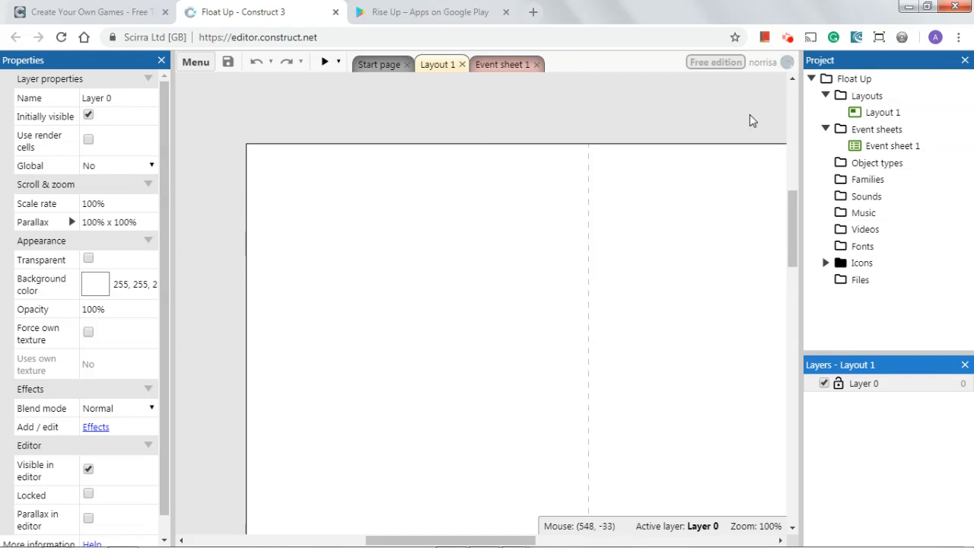
click(881, 113)
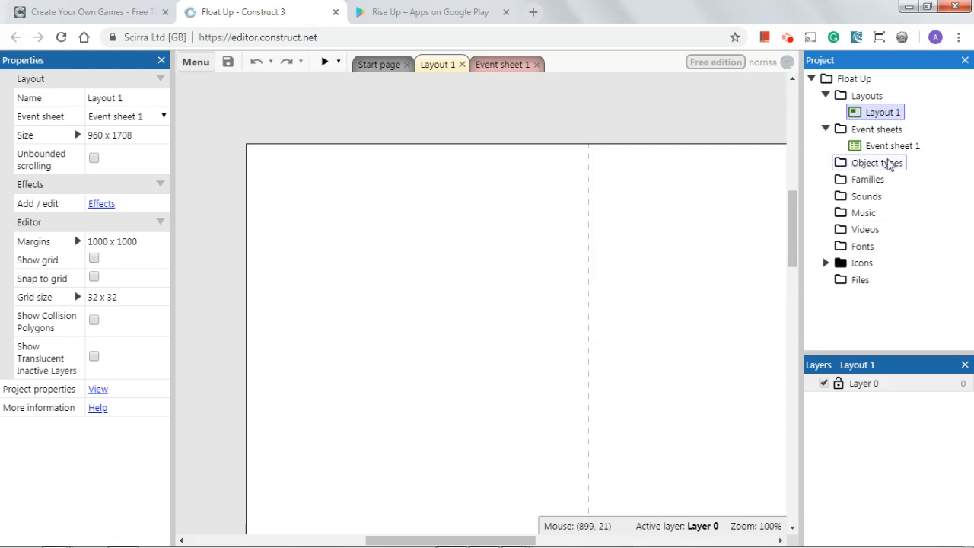
mouse_move(885, 174)
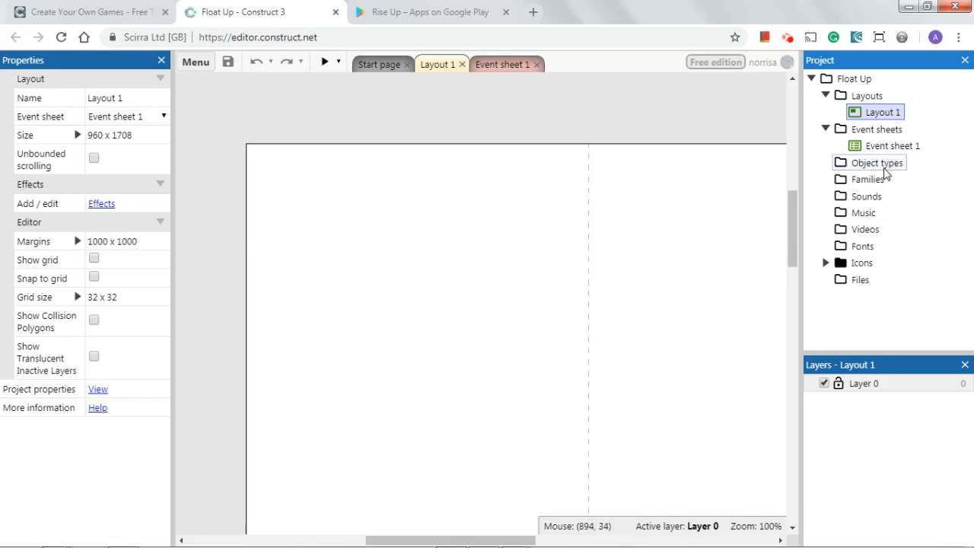
- Switch between the Float Up root, Layout 1 and Event sheet 1 in the Project bar
click(853, 79)
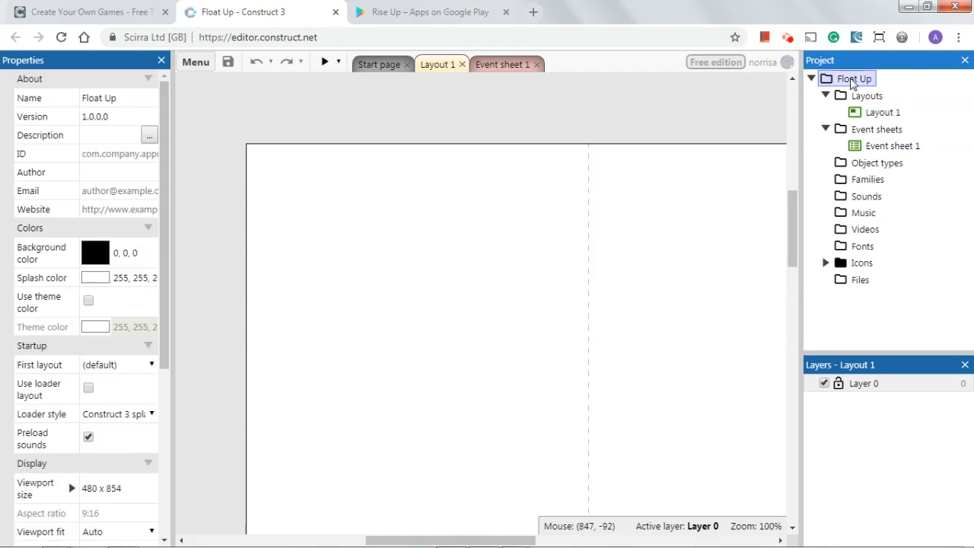
click(880, 112)
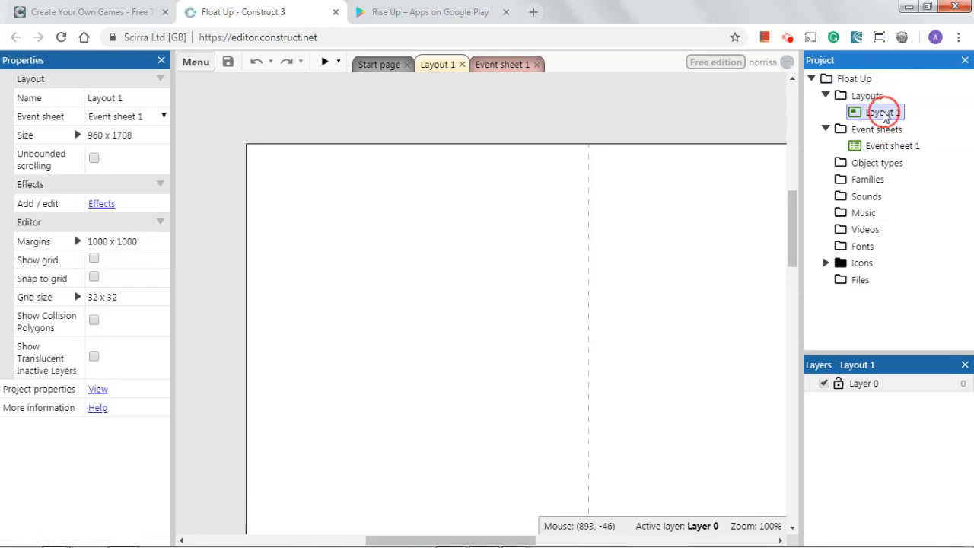
click(889, 146)
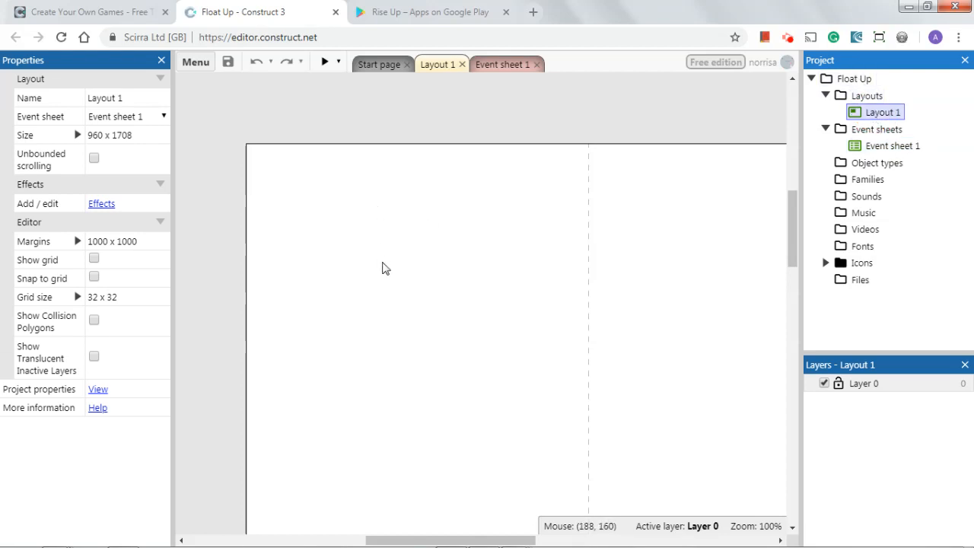
mouse_move(465, 204)
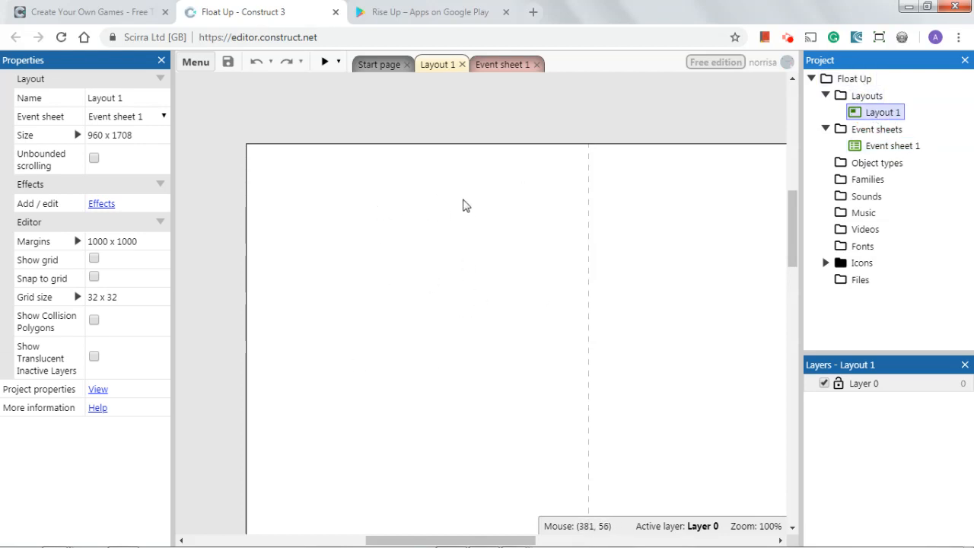
mouse_move(496, 278)
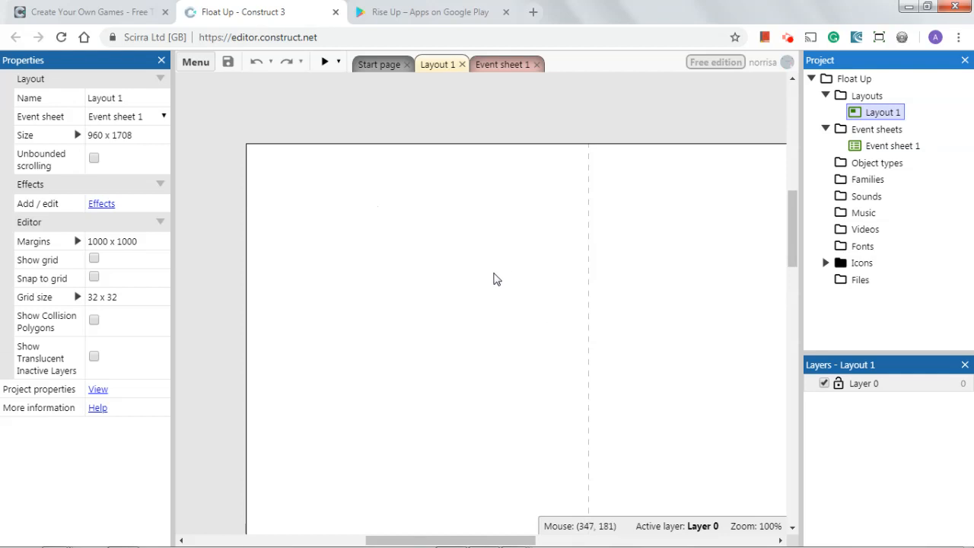
click(879, 113)
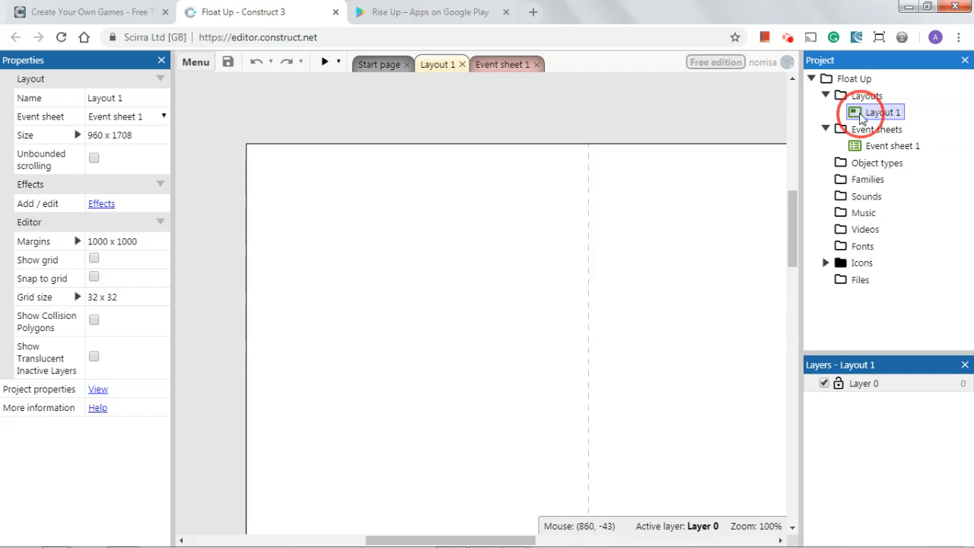
click(885, 146)
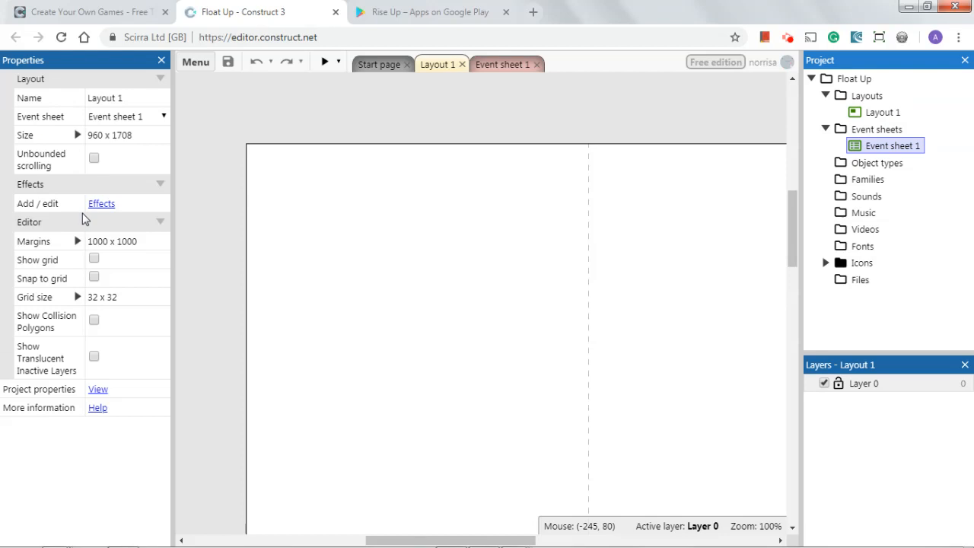
- Show Float Up's project properties with the 480×854 viewport, leaving First layout at default
click(853, 79)
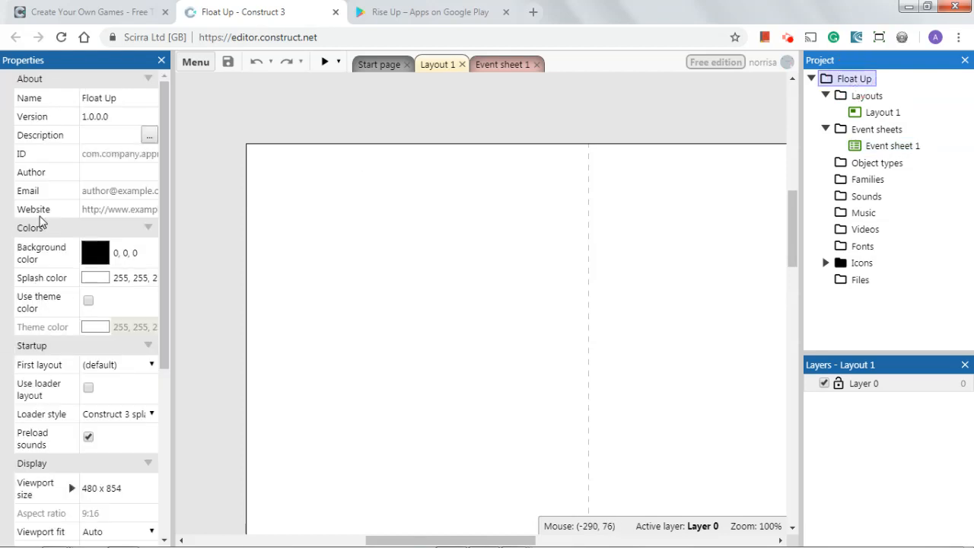
mouse_move(756, 128)
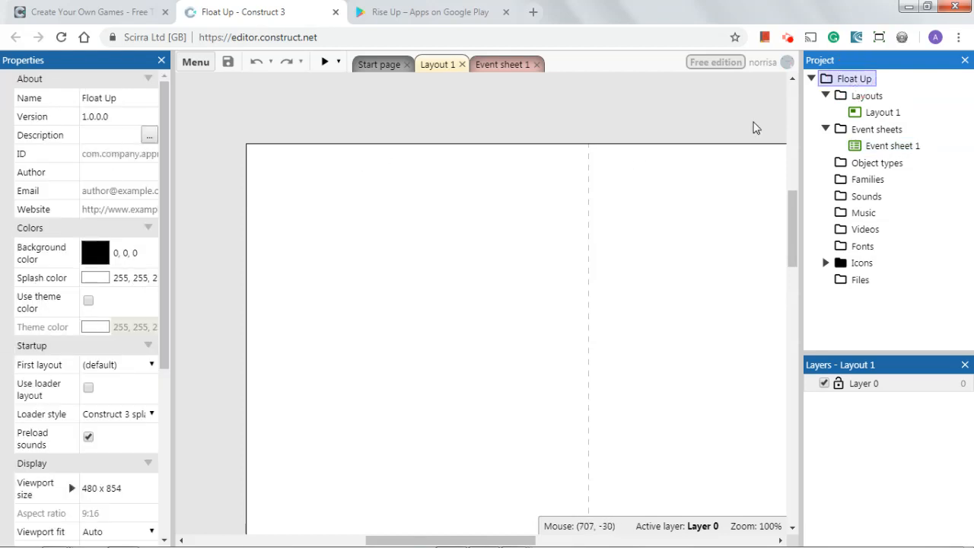
click(850, 79)
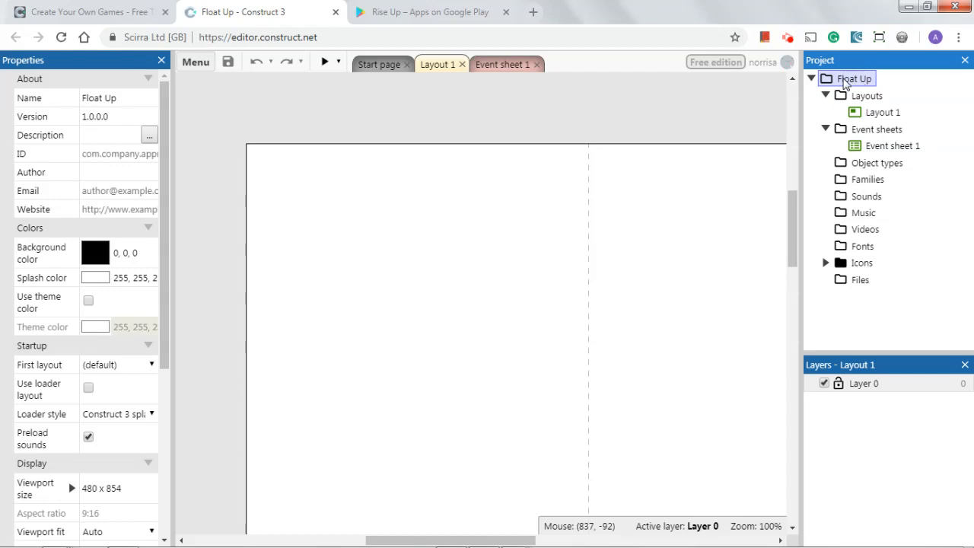
mouse_move(855, 79)
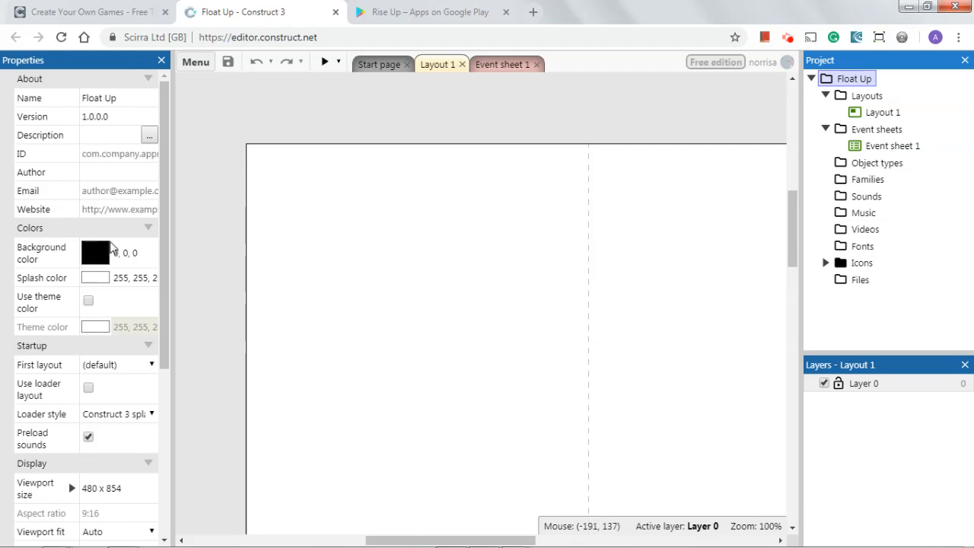
mouse_move(122, 419)
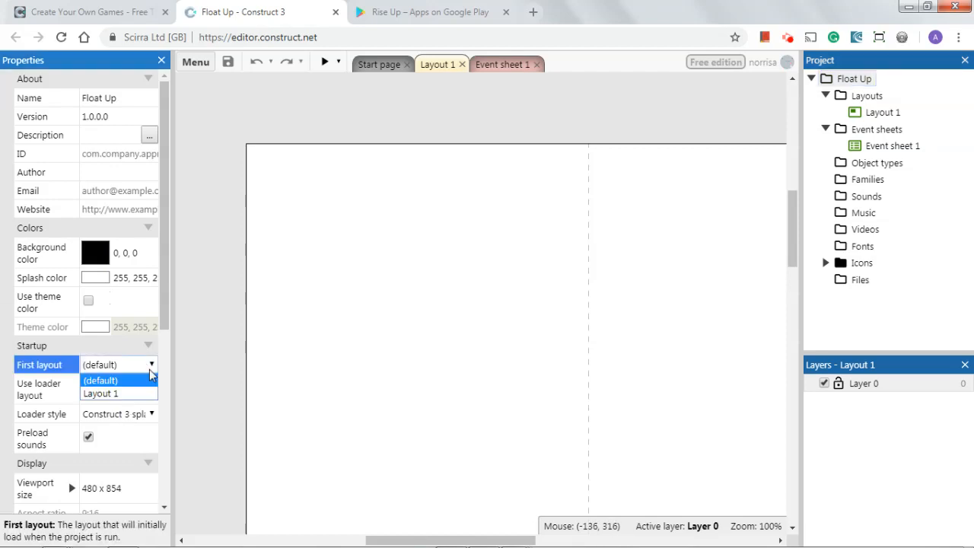
click(101, 381)
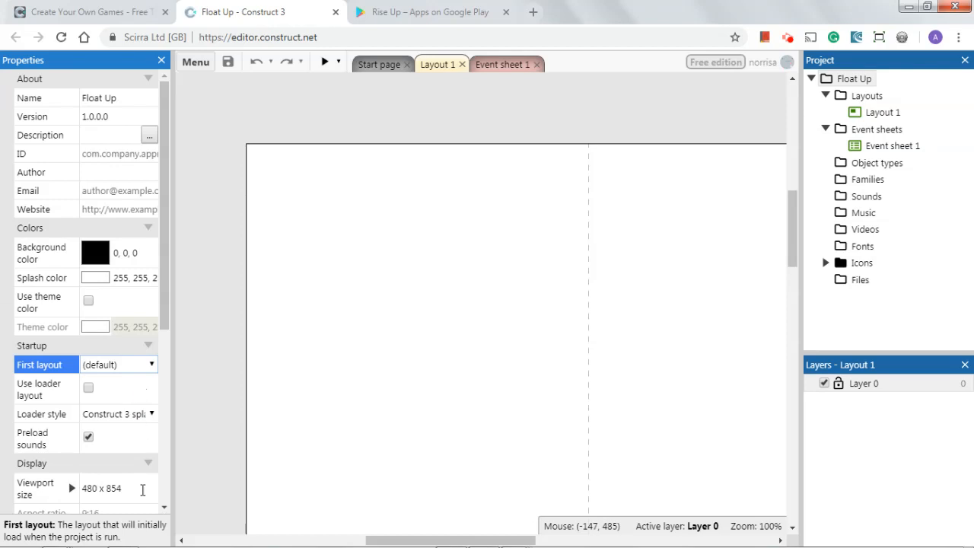
mouse_move(201, 311)
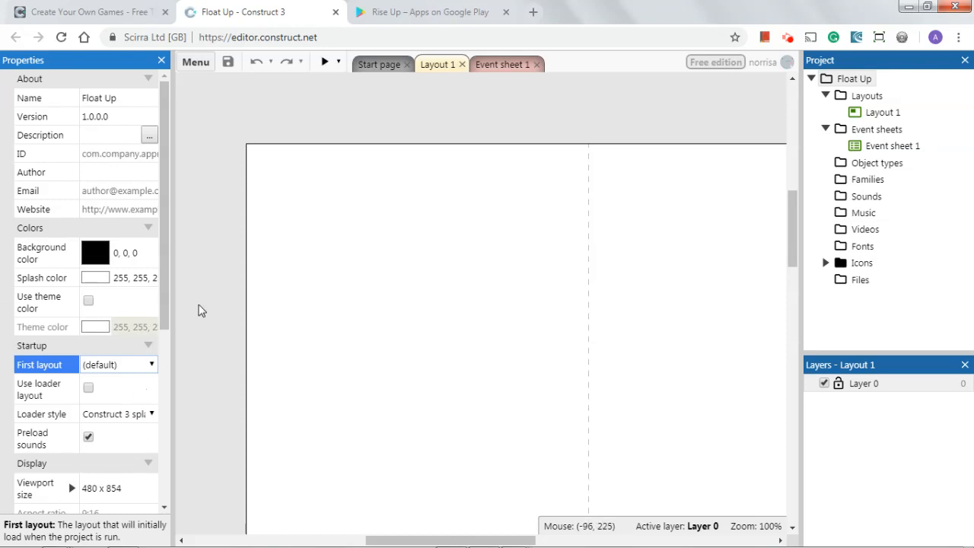